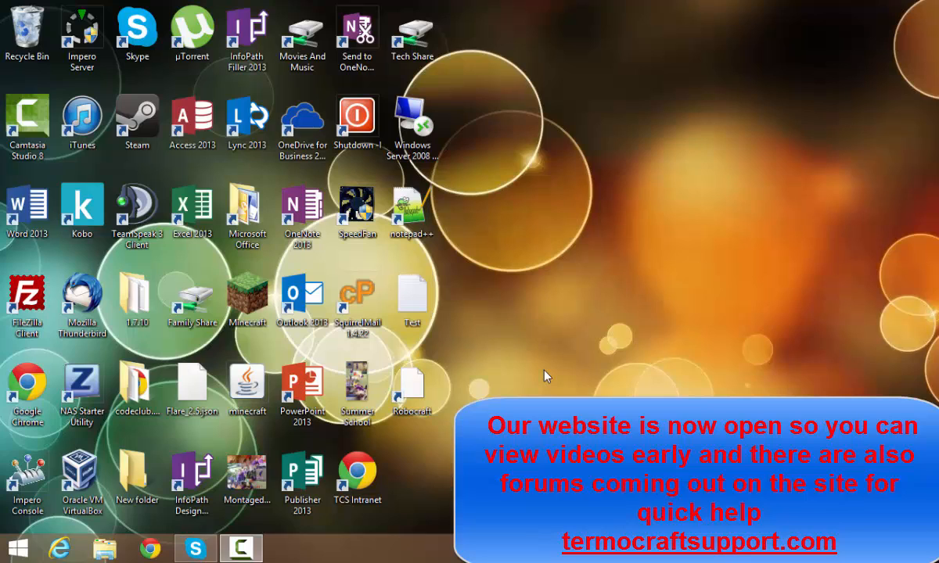
{"action": "mouse_move", "coordinate": [445, 391]}
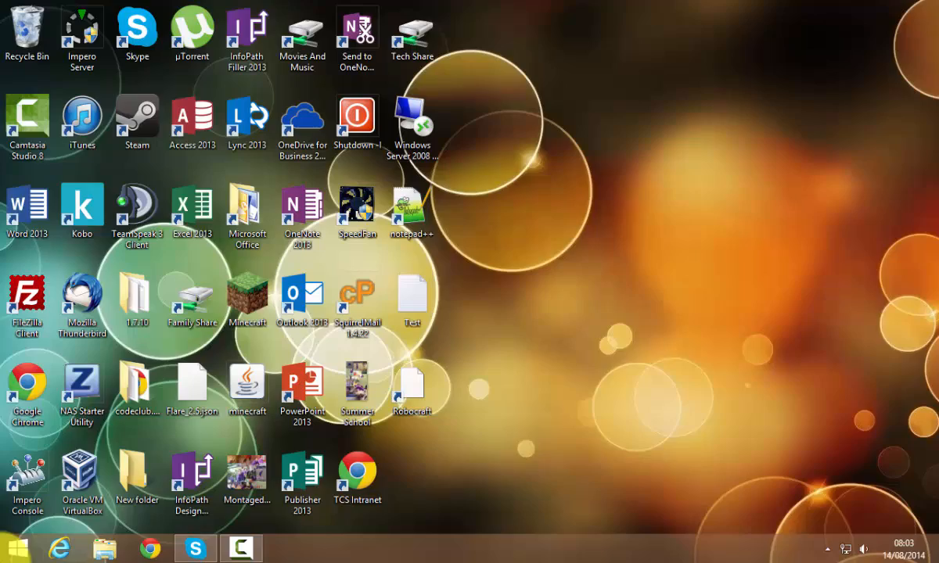
{"action": "mouse_move", "coordinate": [474, 395]}
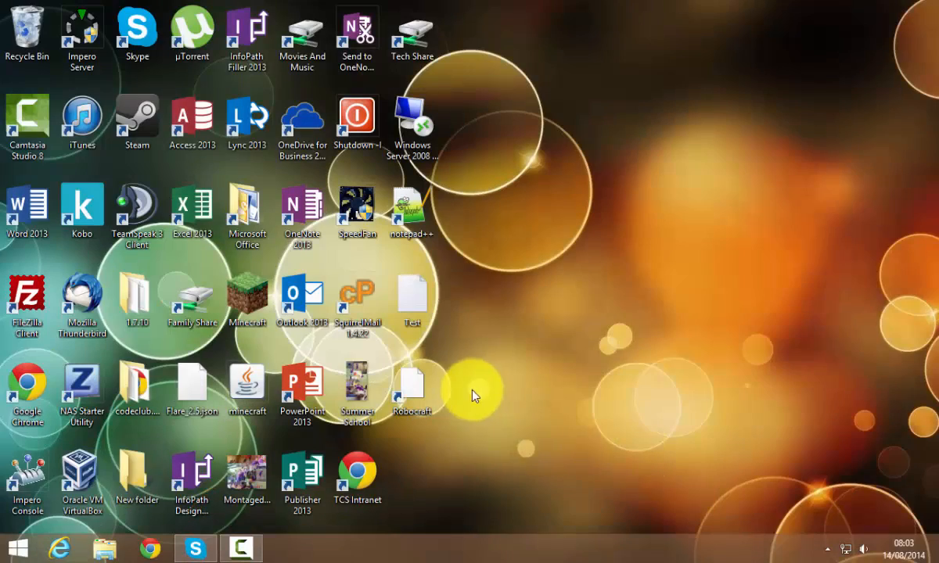
Step: Launch the Windows Server 2008 Remote Desktop shortcut from the Windows 8 desktop
{"action": "left_click", "coordinate": [413, 122]}
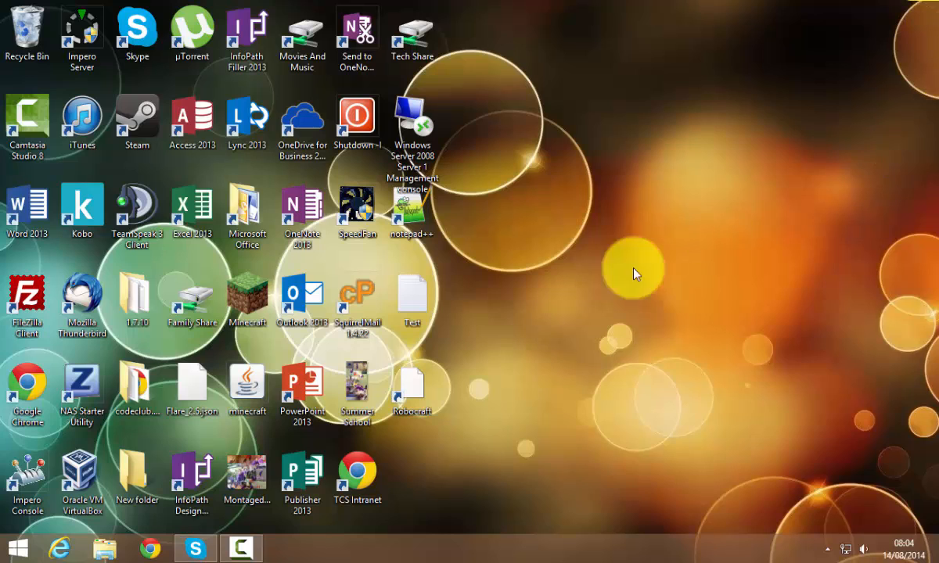
{"action": "left_click", "coordinate": [11, 555]}
{"action": "type", "text": "Se"}
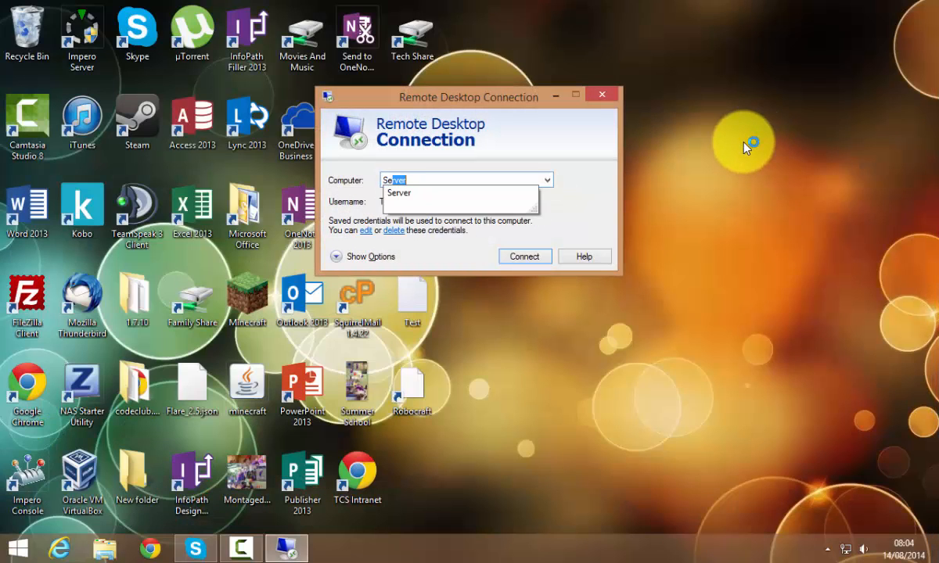
Step: Connect to the Server computer and bring Group Policy Management forward on its taskbar
{"action": "left_click", "coordinate": [524, 256]}
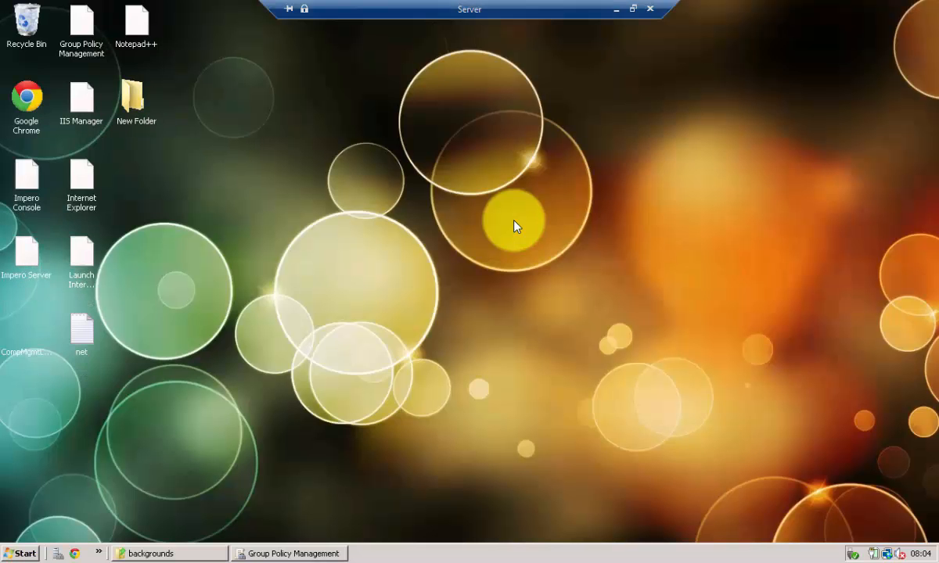
{"action": "left_click", "coordinate": [157, 554]}
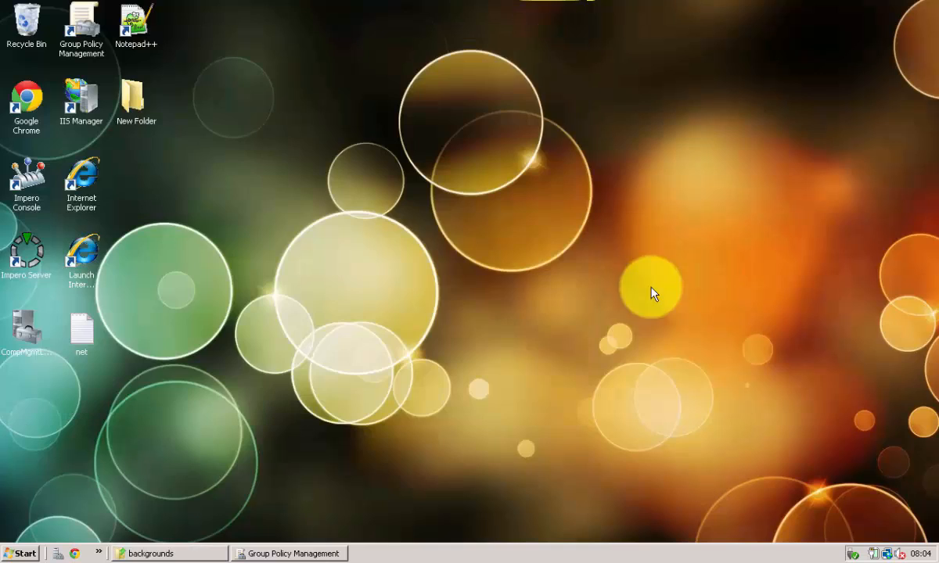
{"action": "left_click", "coordinate": [297, 554]}
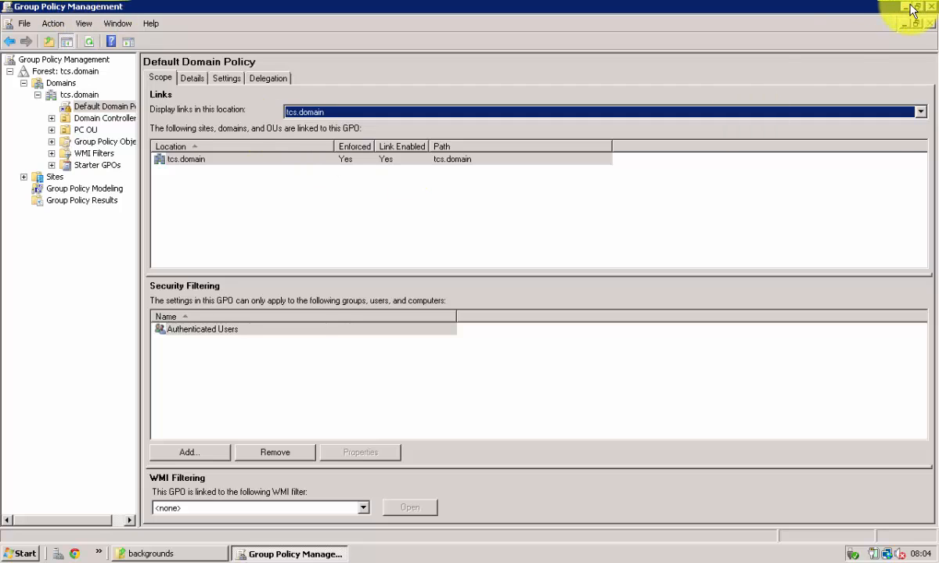
Step: Expand PC OU to view its linked Family Share policy and its actions
{"action": "left_click", "coordinate": [104, 107]}
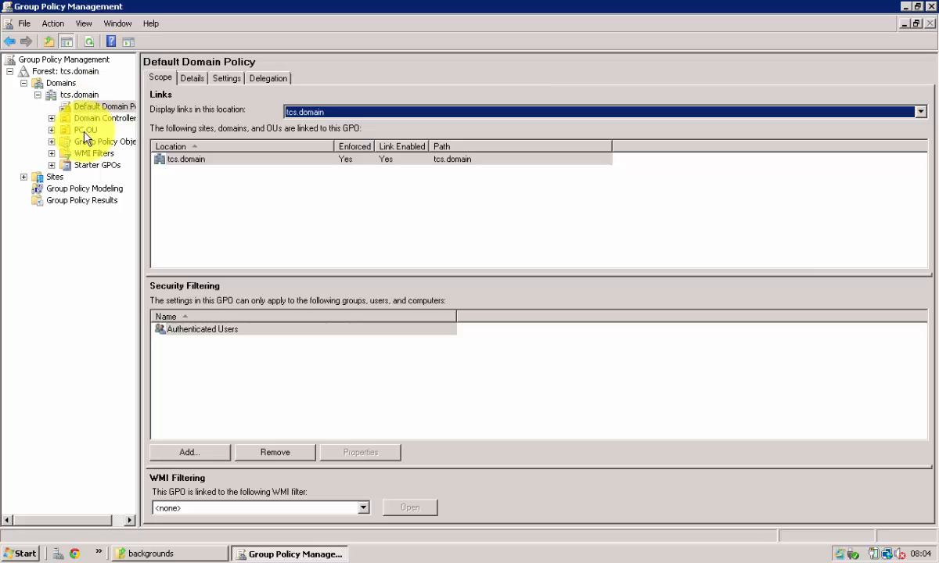
{"action": "left_click", "coordinate": [80, 128]}
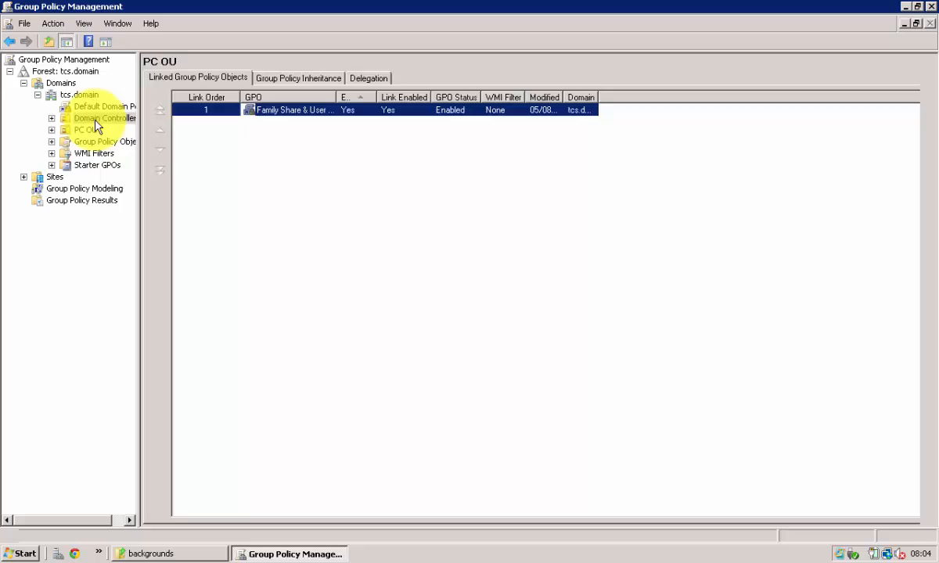
{"action": "left_click", "coordinate": [50, 130]}
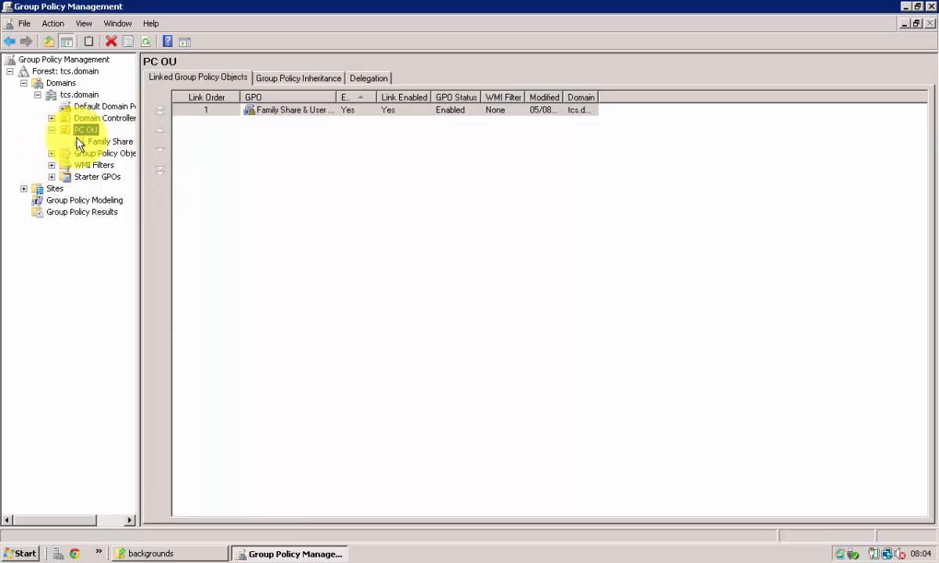
{"action": "right_click", "coordinate": [80, 128]}
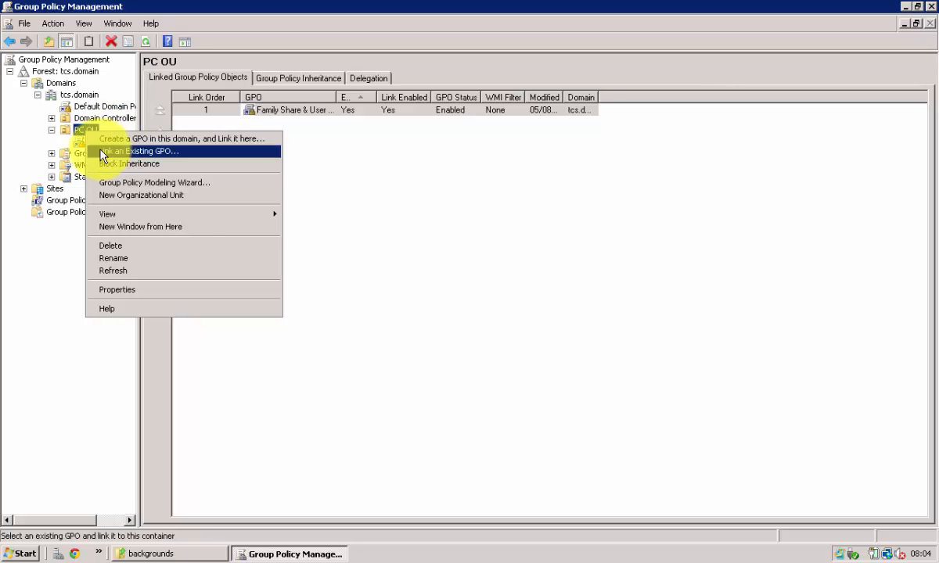
Step: Select the Default Domain Policy link, dismiss the linked-policy warning, and bring up its actions
{"action": "left_click", "coordinate": [140, 150]}
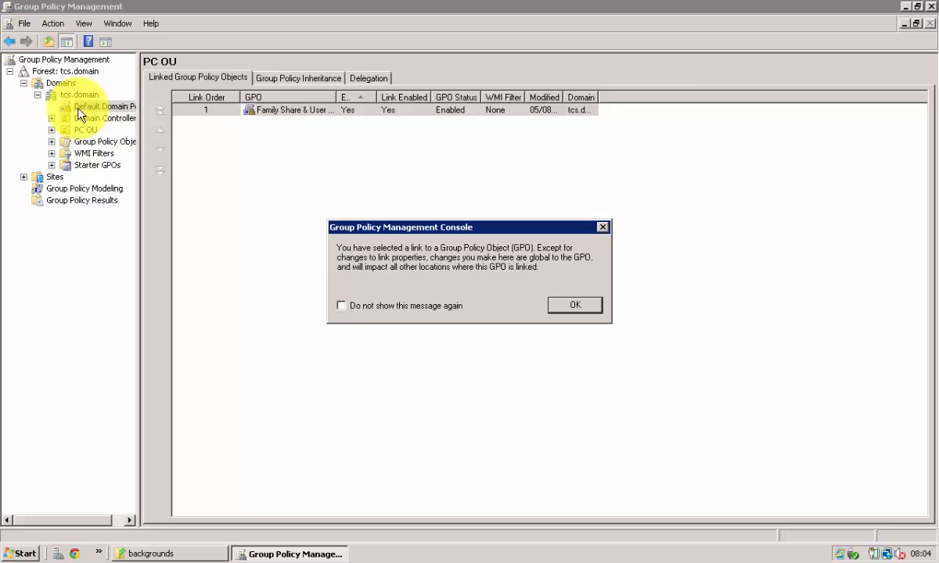
{"action": "left_click", "coordinate": [576, 303]}
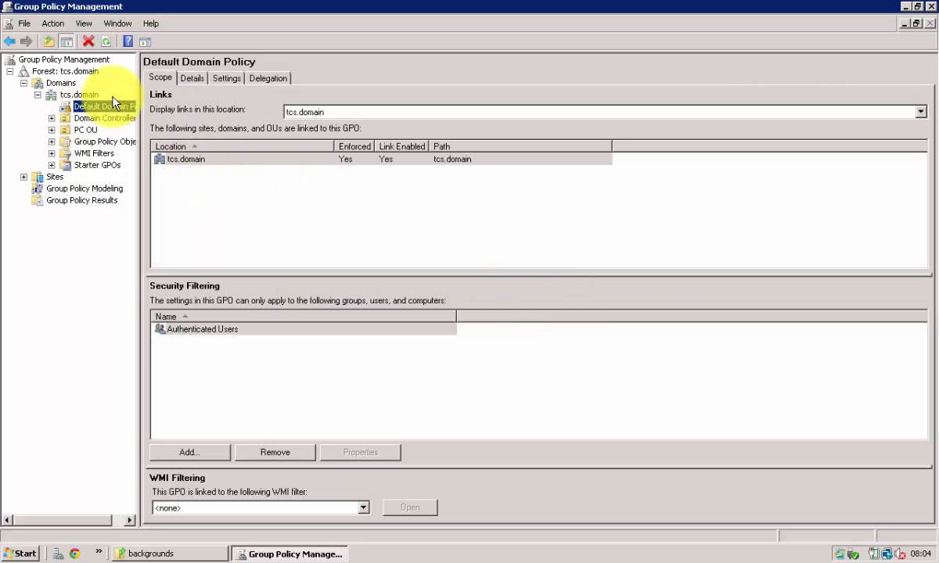
{"action": "right_click", "coordinate": [94, 106]}
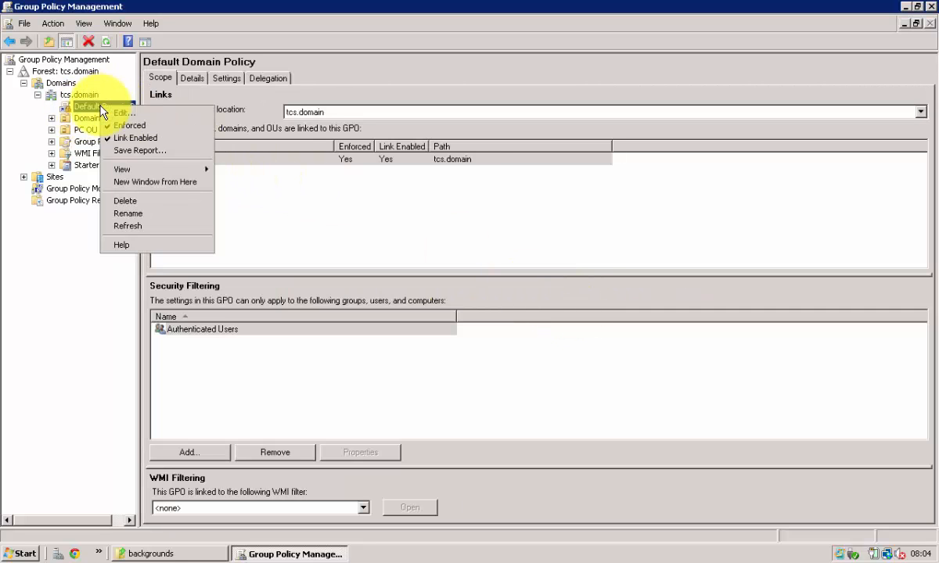
{"action": "mouse_move", "coordinate": [78, 107]}
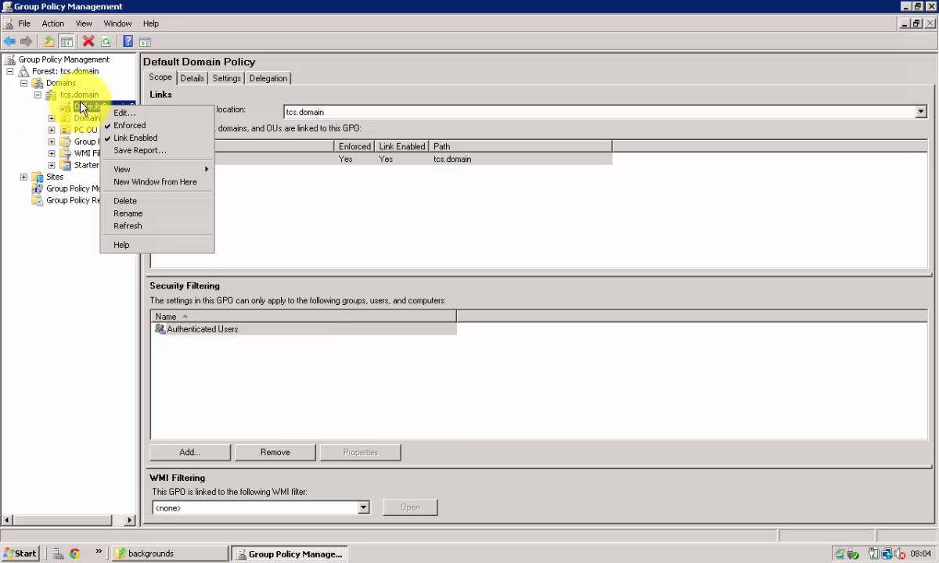
{"action": "mouse_move", "coordinate": [122, 112]}
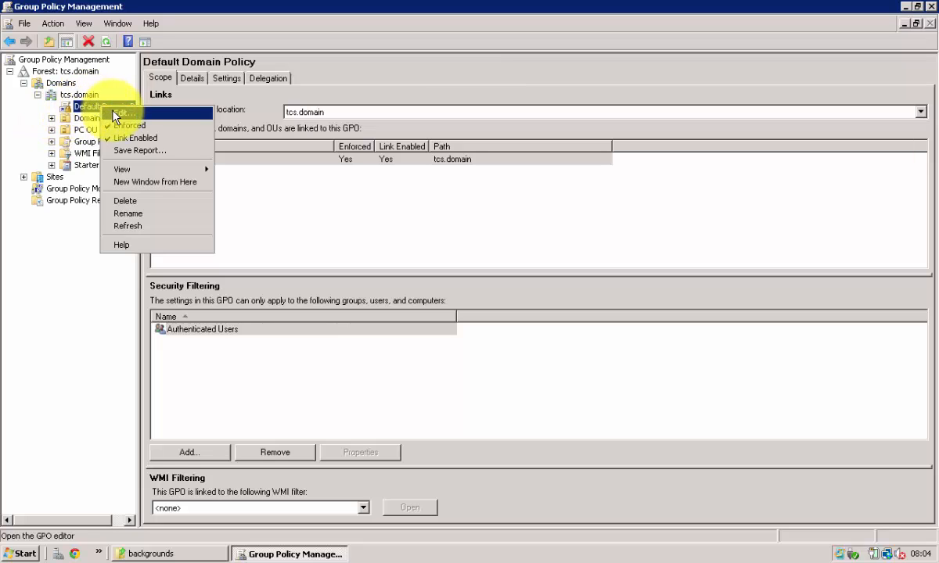
Step: Edit the Default Domain Policy and reach Desktop Wallpaper under User Configuration > Administrative Templates > Desktop
{"action": "left_click", "coordinate": [117, 113]}
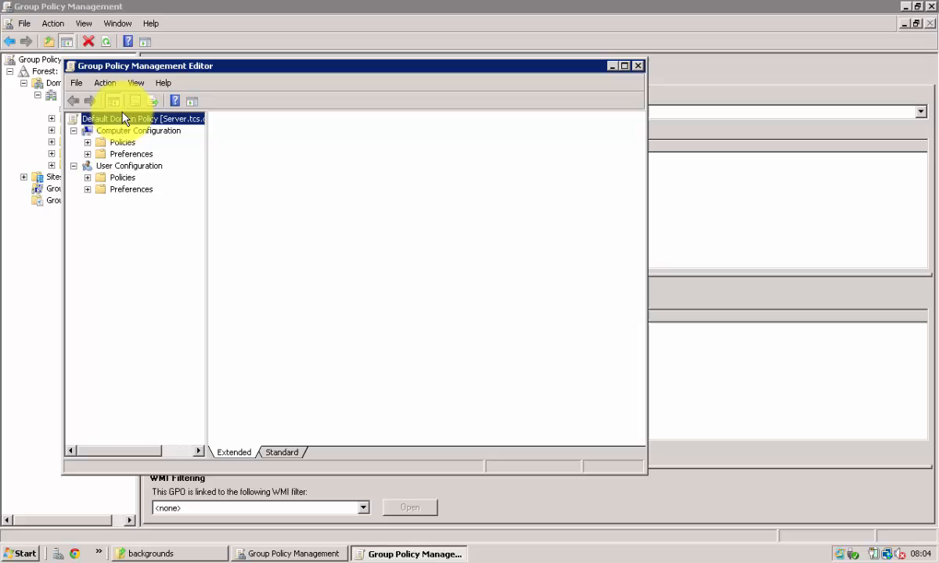
{"action": "left_click", "coordinate": [141, 119]}
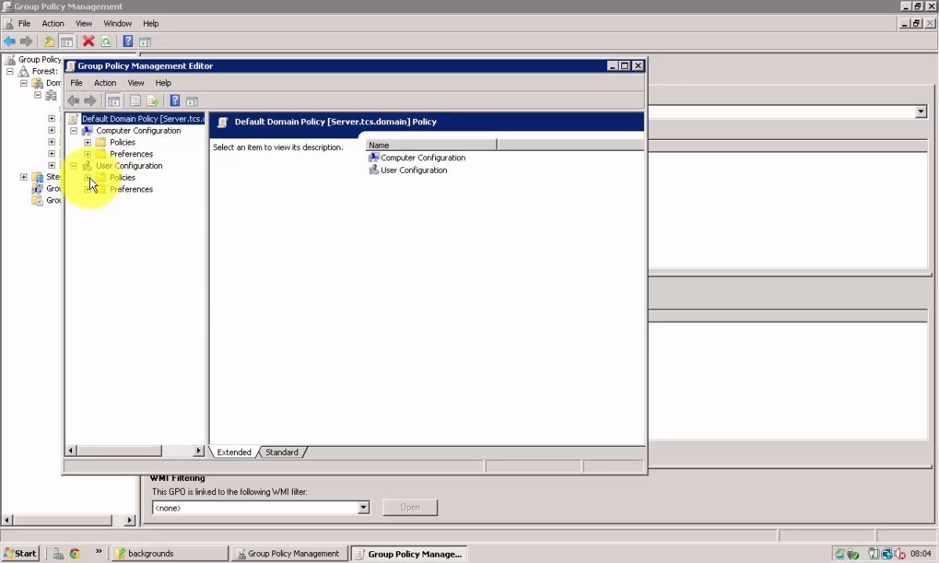
{"action": "left_click", "coordinate": [87, 177]}
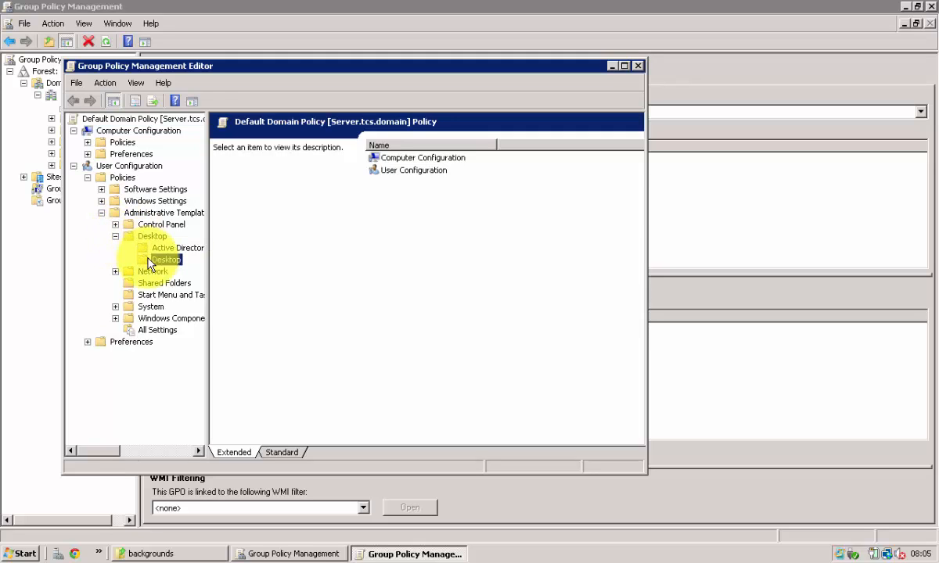
{"action": "left_click", "coordinate": [165, 260]}
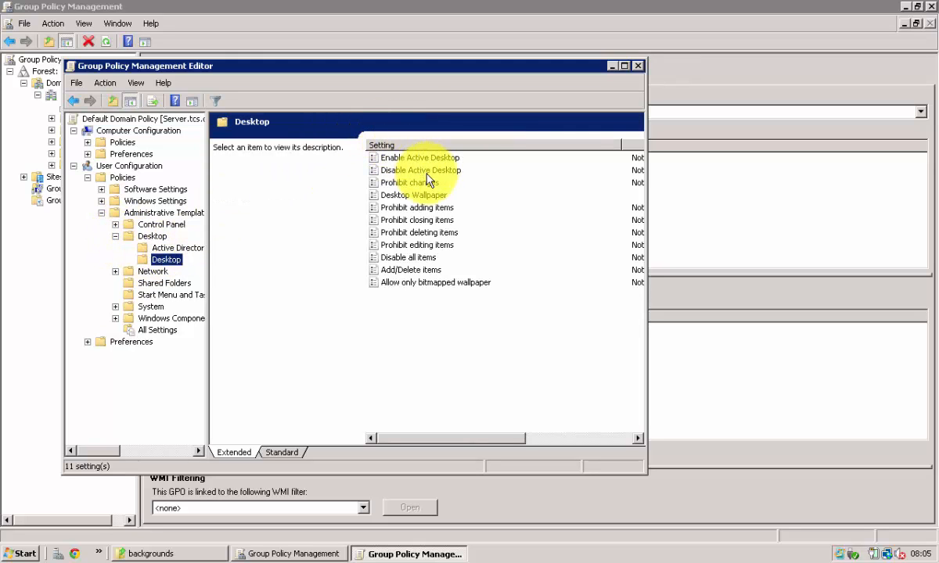
{"action": "double_click", "coordinate": [413, 194]}
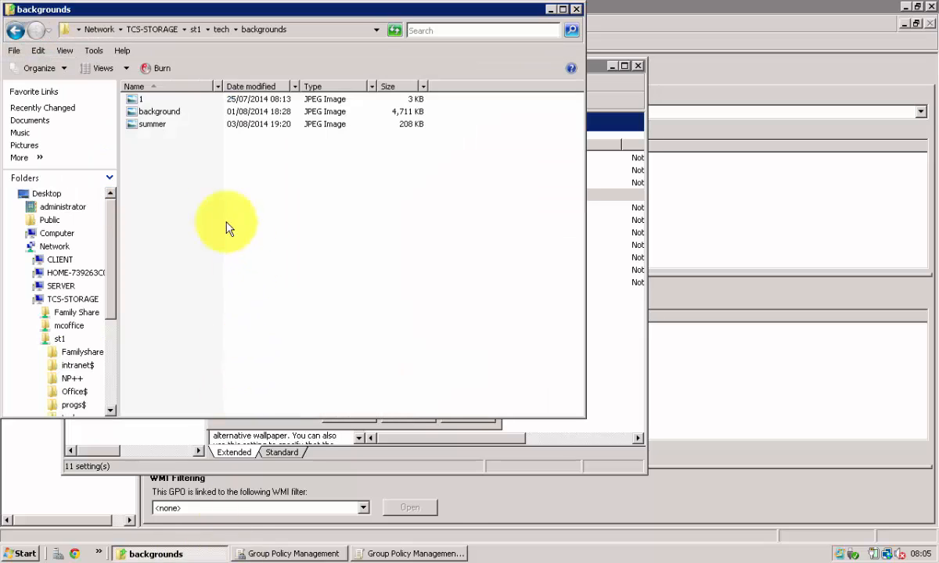
Step: Preview the summer image from the backgrounds share in Paint, scrolling through it
{"action": "left_click", "coordinate": [152, 124]}
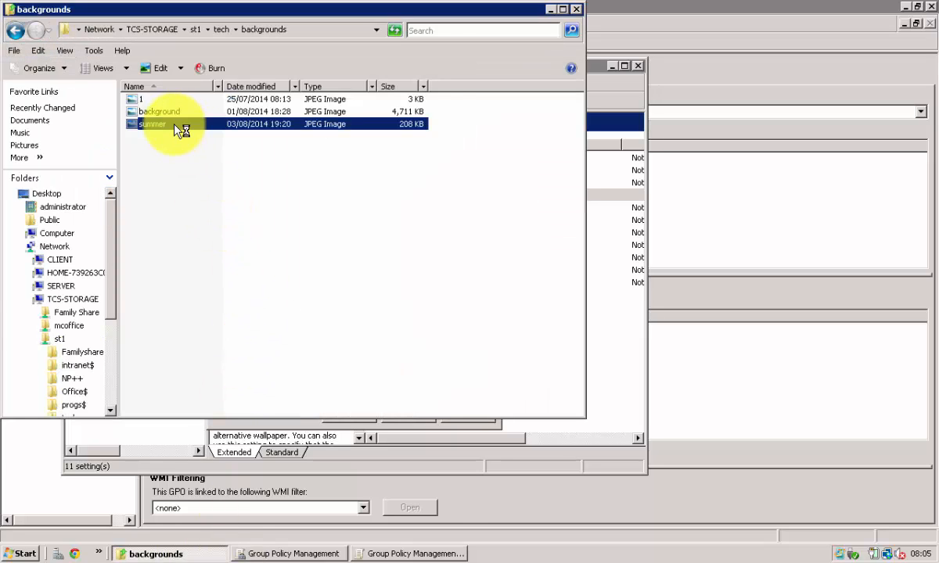
{"action": "double_click", "coordinate": [153, 125]}
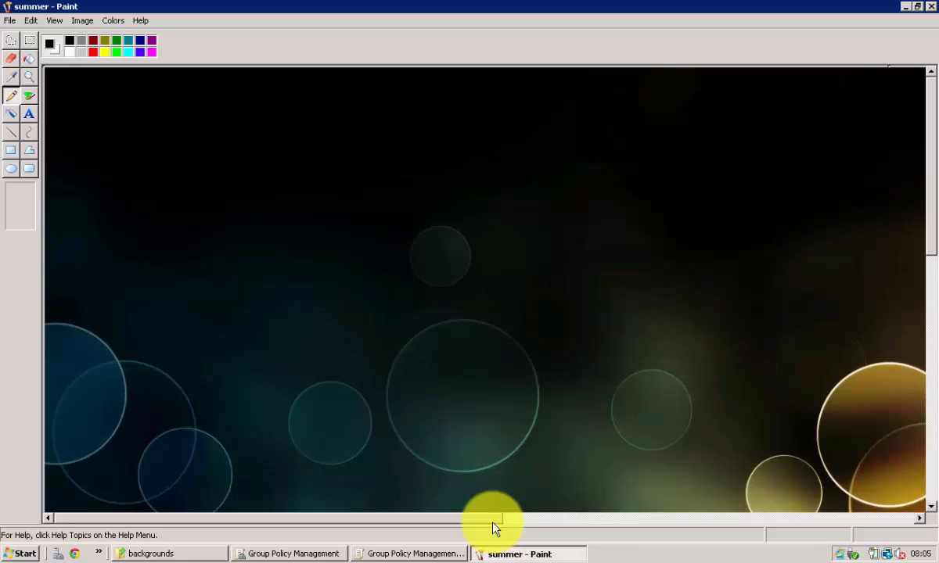
{"action": "scroll", "scroll_direction": "down", "scroll_amount": 3}
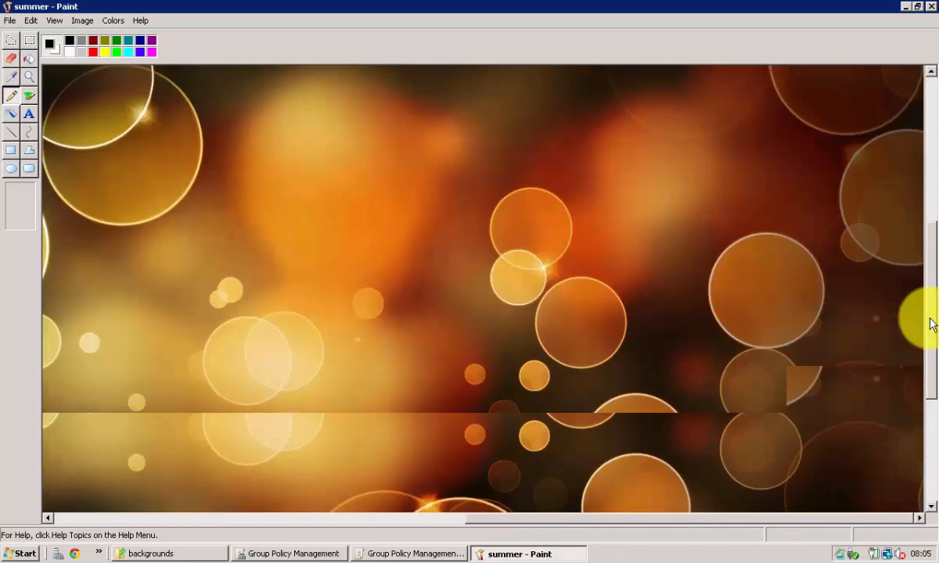
{"action": "scroll", "scroll_direction": "down", "scroll_amount": 3}
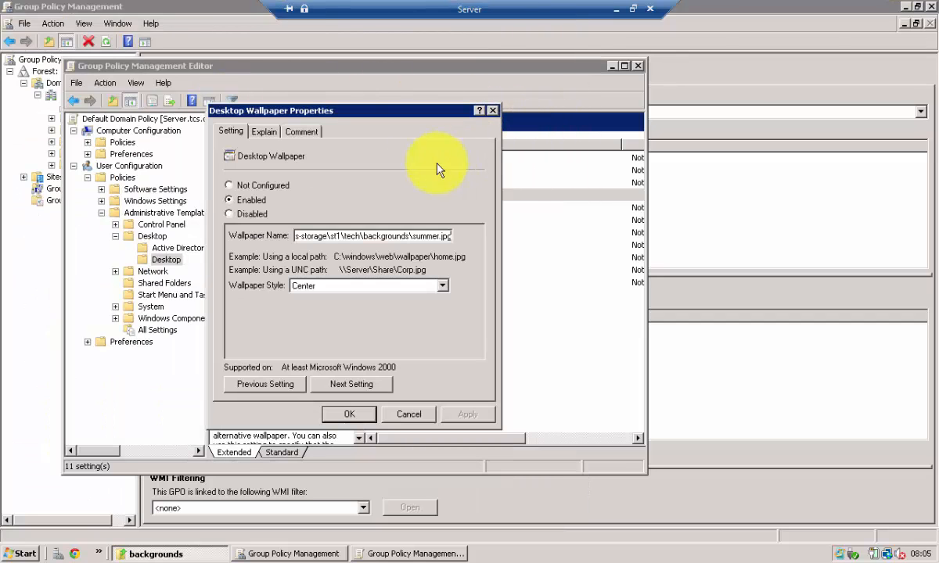
Step: Return to the local Windows 8 desktop, now showing the summer bokeh background
{"action": "left_click", "coordinate": [408, 413]}
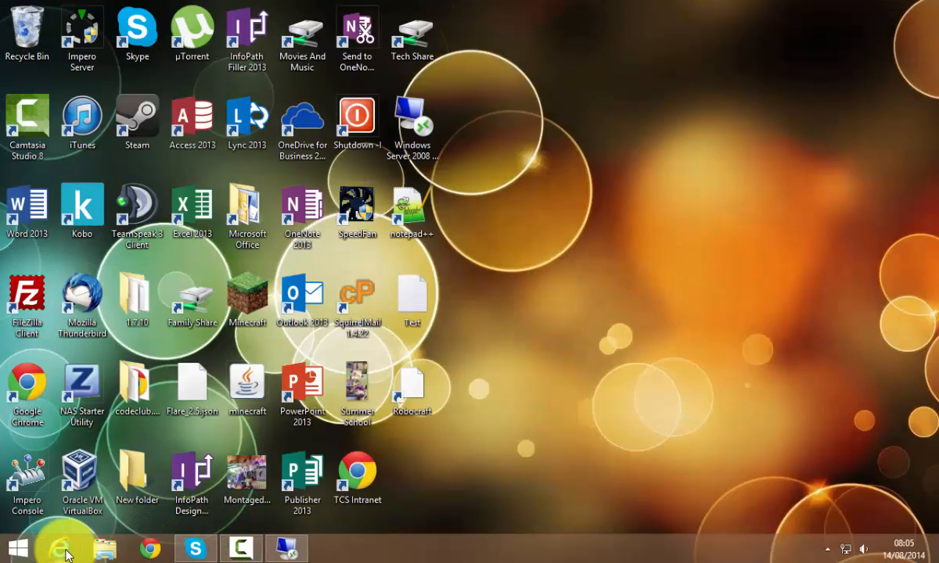
Step: Start Internet Explorer and search Google for 'Good backgrounds'
{"action": "left_click", "coordinate": [50, 544]}
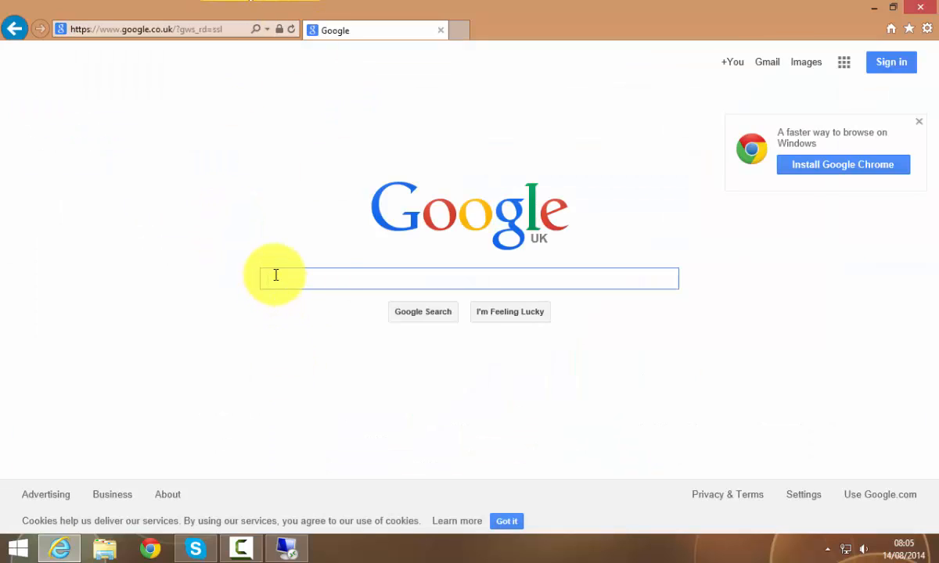
{"action": "type", "text": "G"}
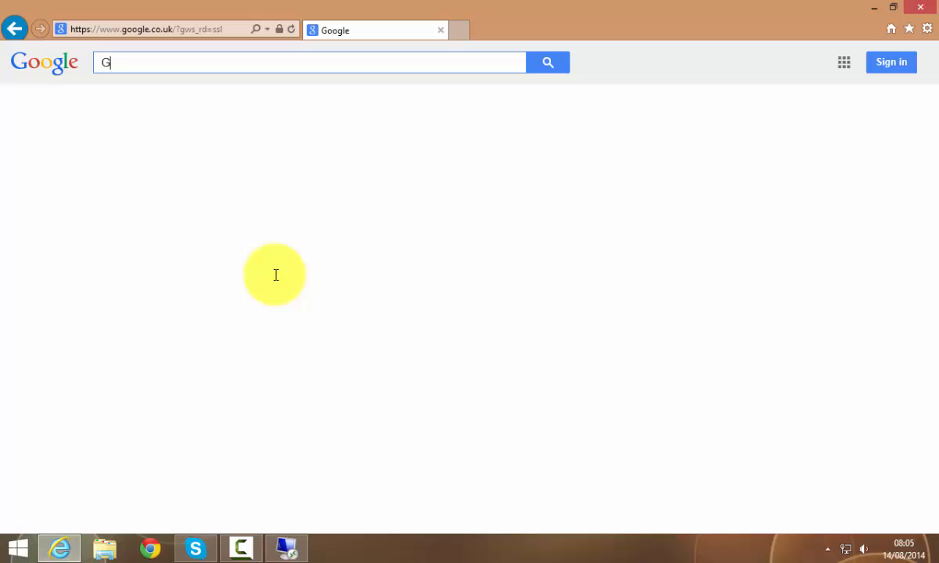
{"action": "type", "text": "ood backgrounds"}
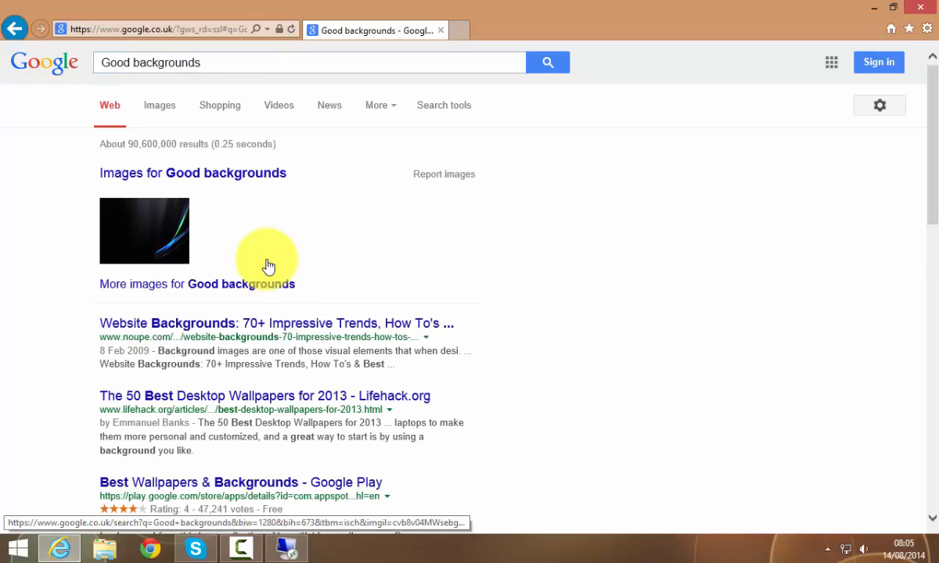
Step: Switch to Google Images results for Good backgrounds and browse down the thumbnails
{"action": "left_click", "coordinate": [159, 105]}
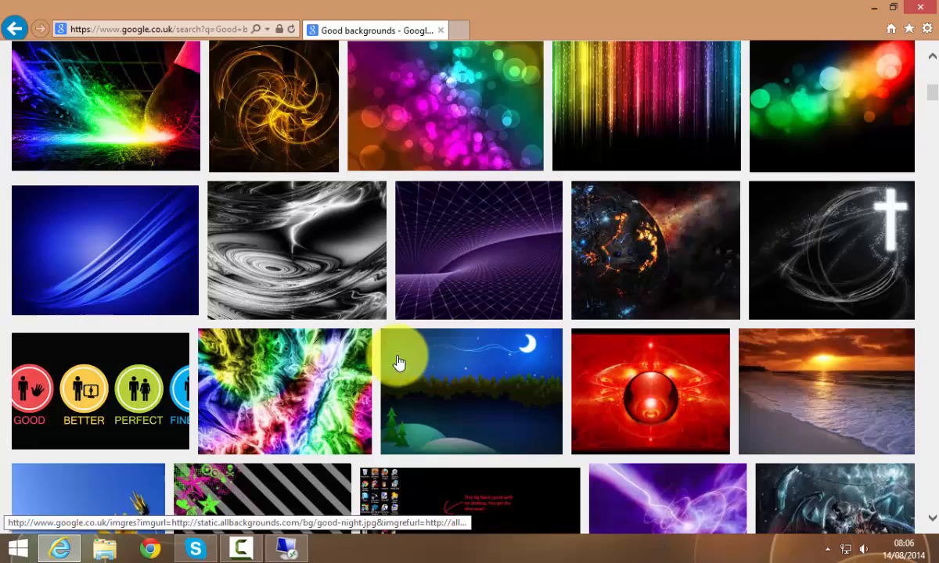
{"action": "scroll", "scroll_direction": "down", "scroll_amount": 3}
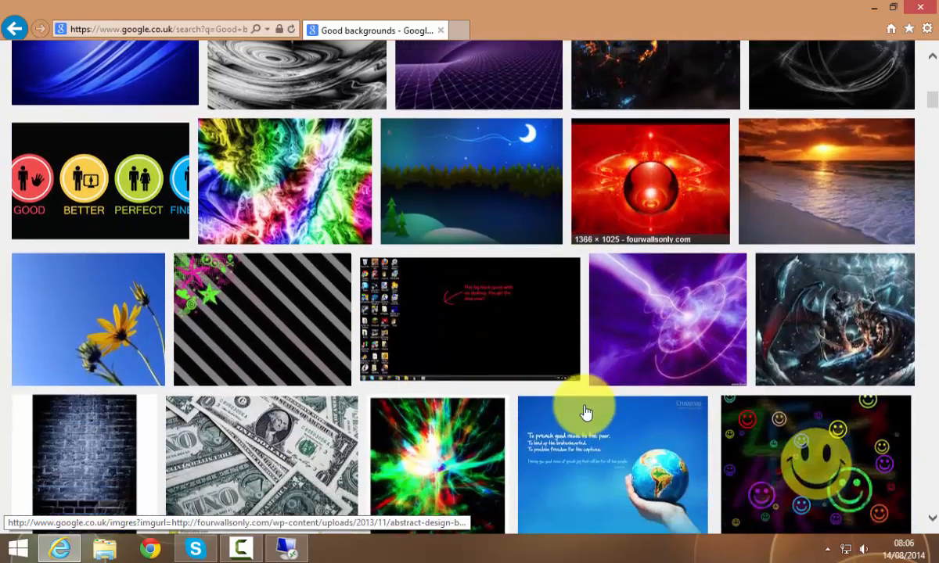
{"action": "scroll", "scroll_direction": "down", "scroll_amount": 3}
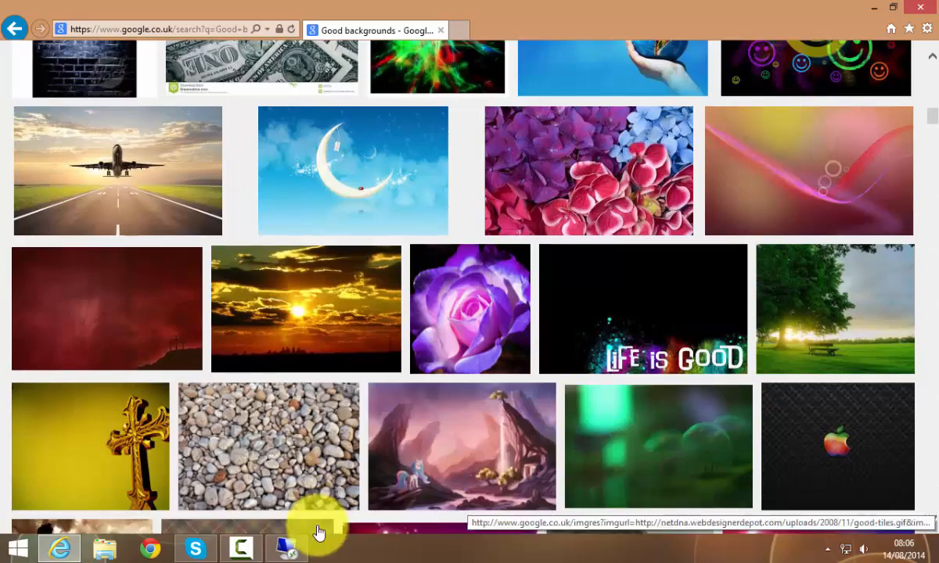
{"action": "mouse_move", "coordinate": [616, 335]}
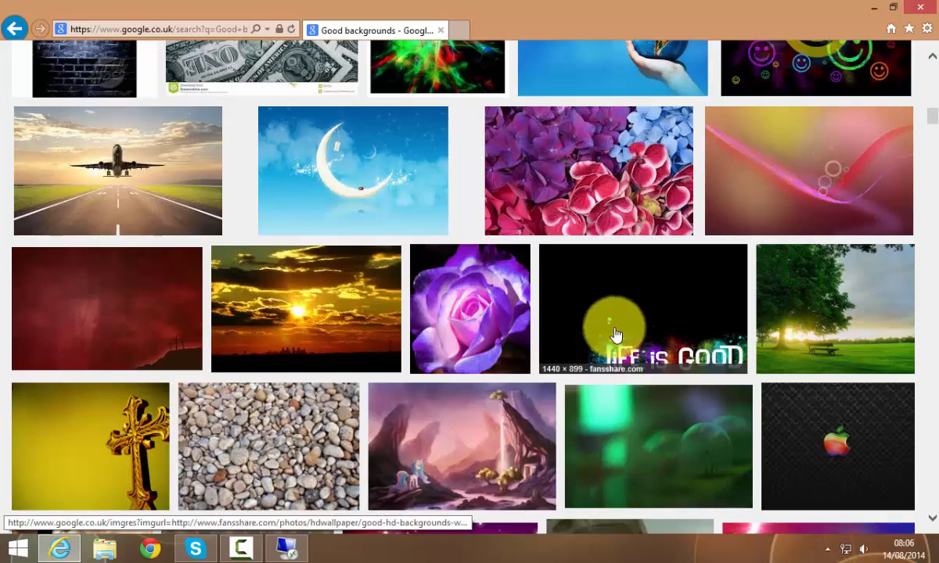
{"action": "scroll", "scroll_direction": "down", "scroll_amount": 3}
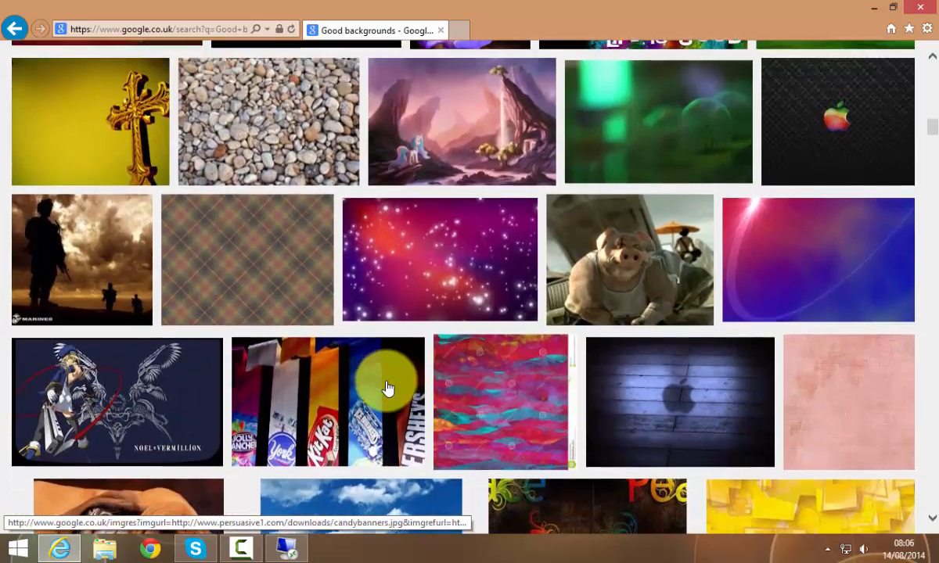
{"action": "scroll", "scroll_direction": "down", "scroll_amount": 3}
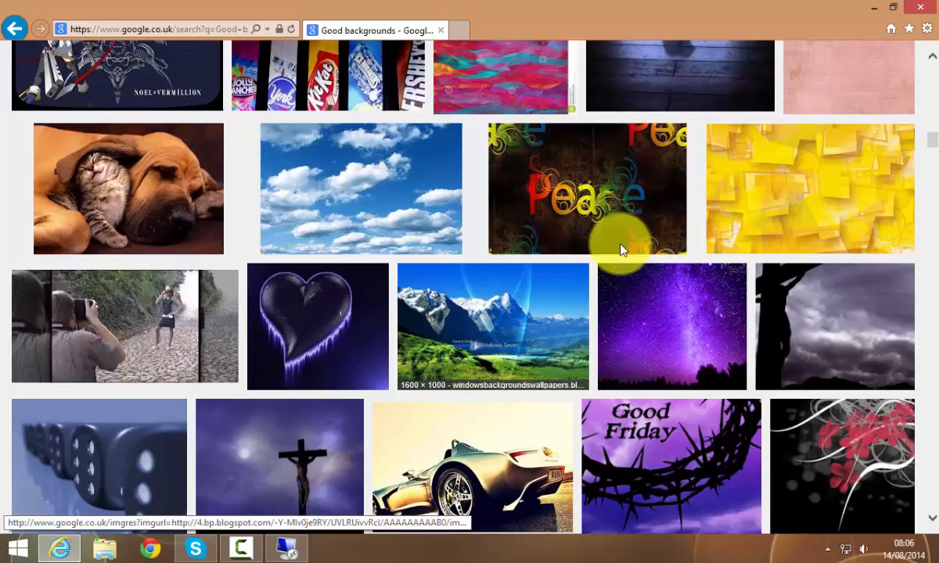
{"action": "scroll", "scroll_direction": "down", "scroll_amount": 3}
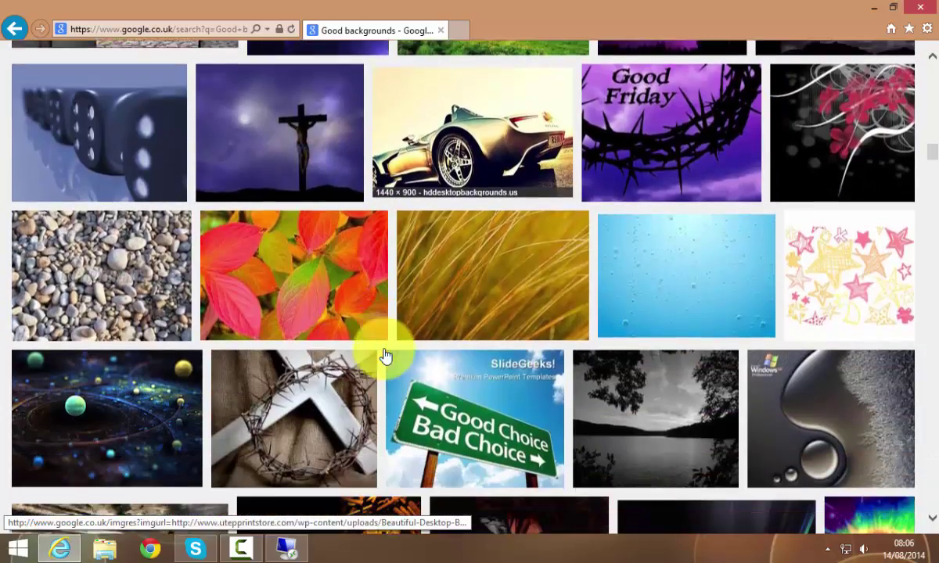
{"action": "scroll", "scroll_direction": "down", "scroll_amount": 3}
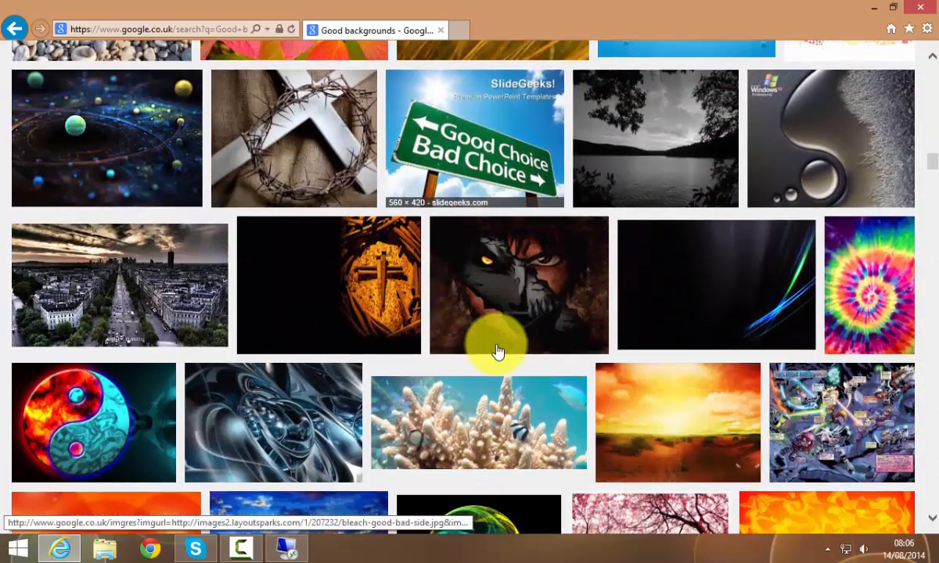
{"action": "mouse_move", "coordinate": [660, 460]}
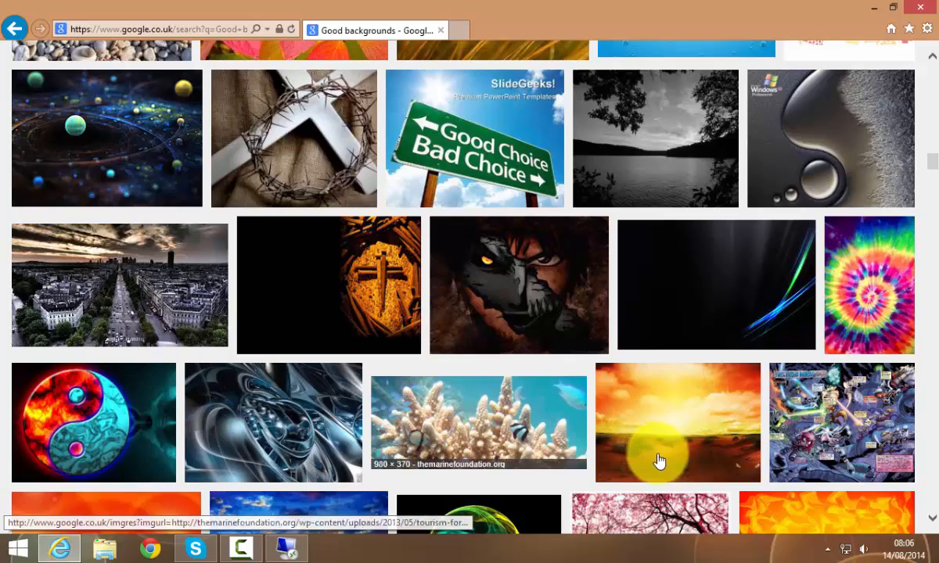
{"action": "scroll", "scroll_direction": "down", "scroll_amount": 3}
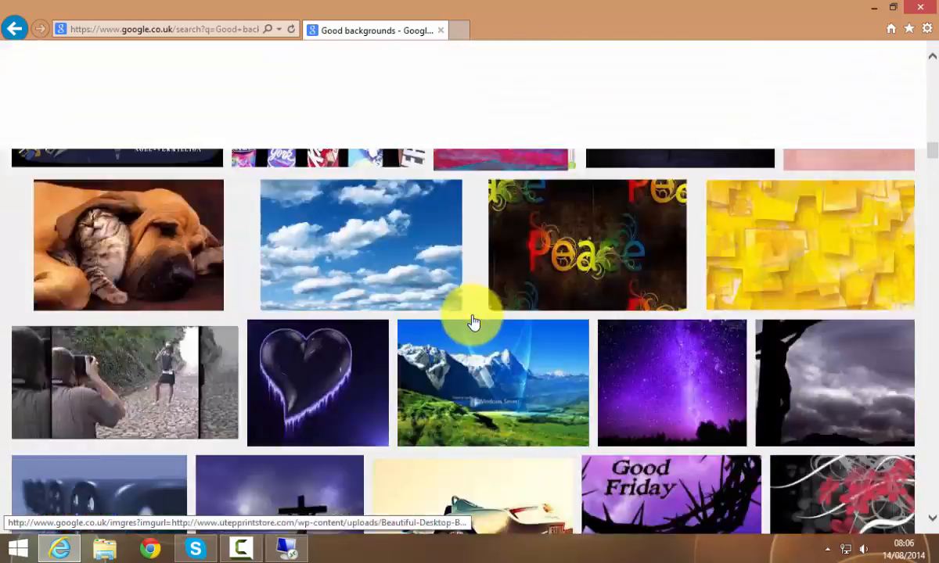
{"action": "scroll", "scroll_direction": "down", "scroll_amount": 3}
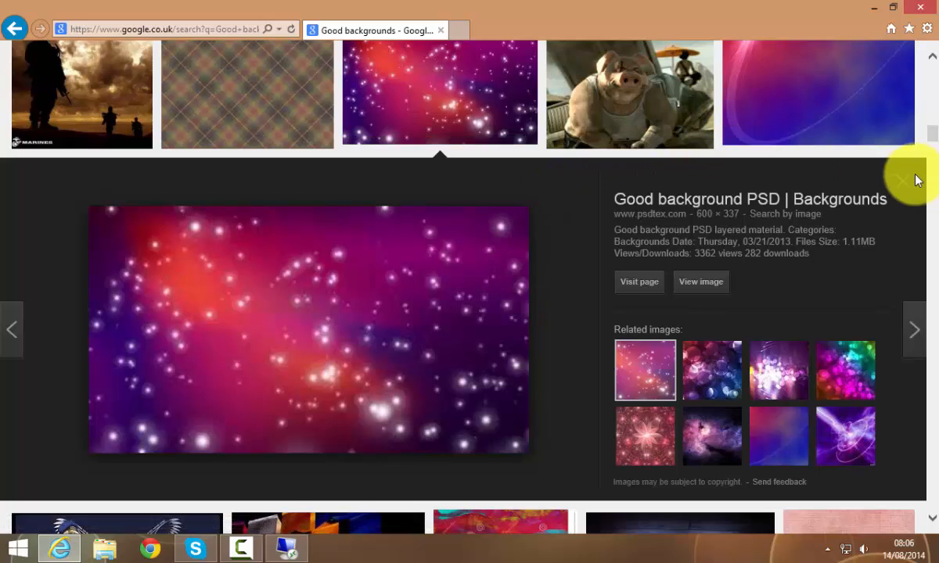
Step: Step through previews, select the dark coloured-streaks image and view its source page
{"action": "left_click", "coordinate": [712, 363]}
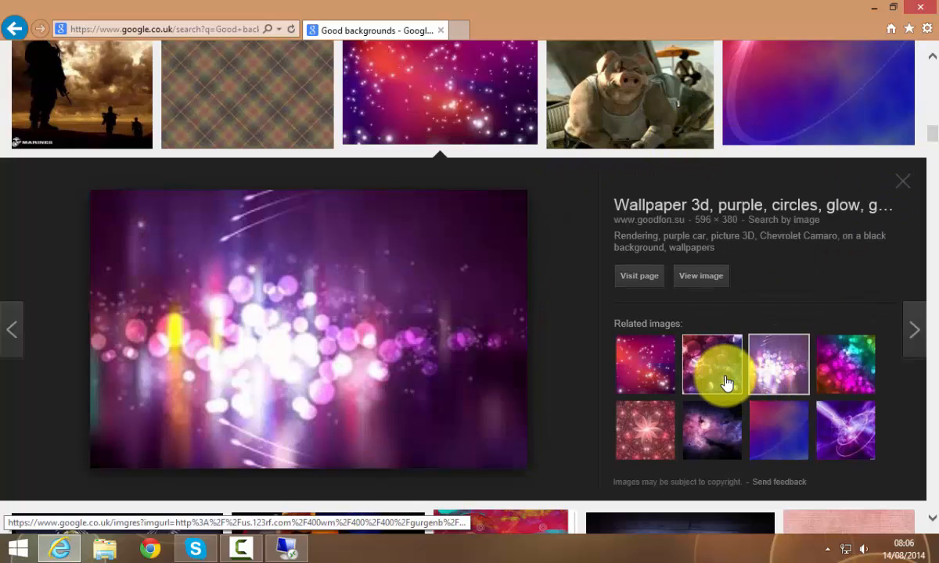
{"action": "left_click", "coordinate": [712, 364]}
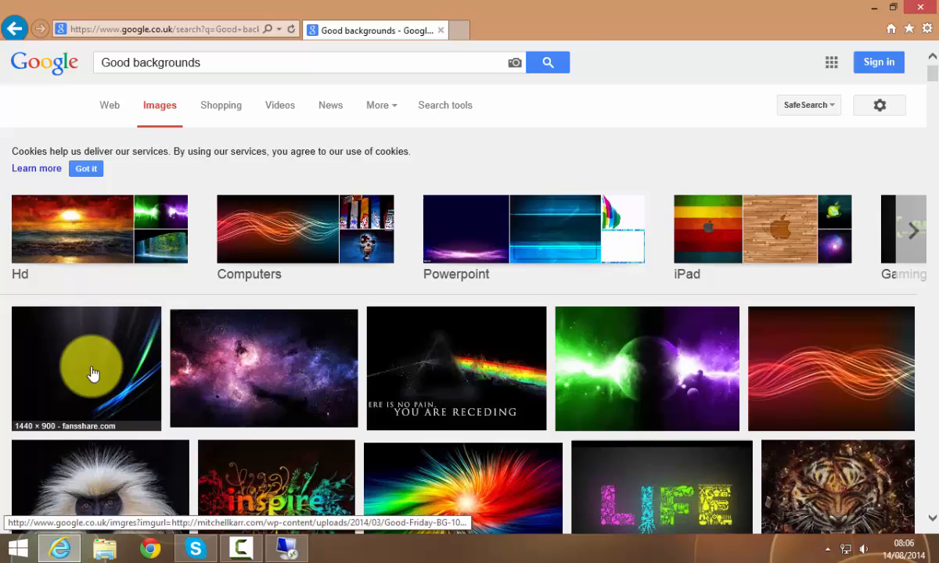
{"action": "left_click", "coordinate": [90, 372]}
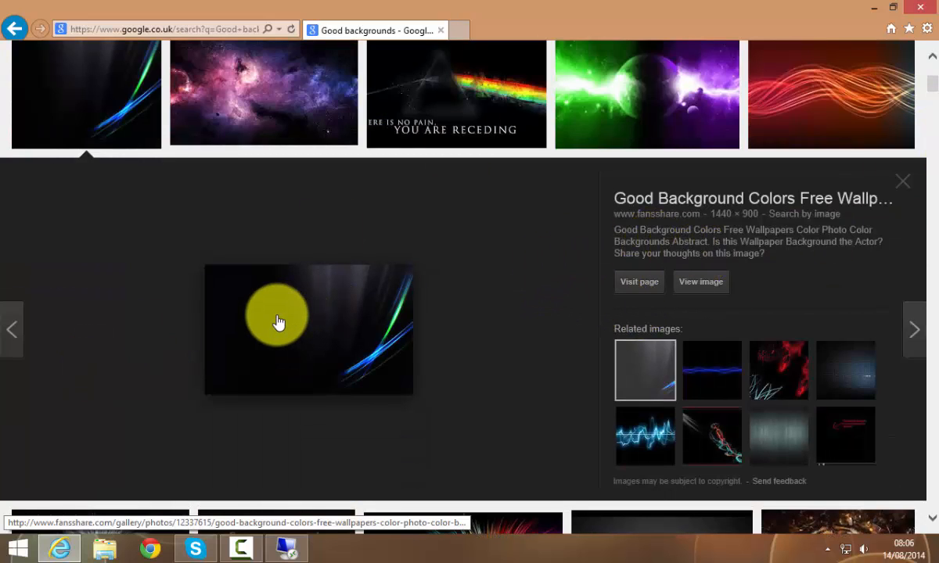
{"action": "left_click", "coordinate": [639, 281]}
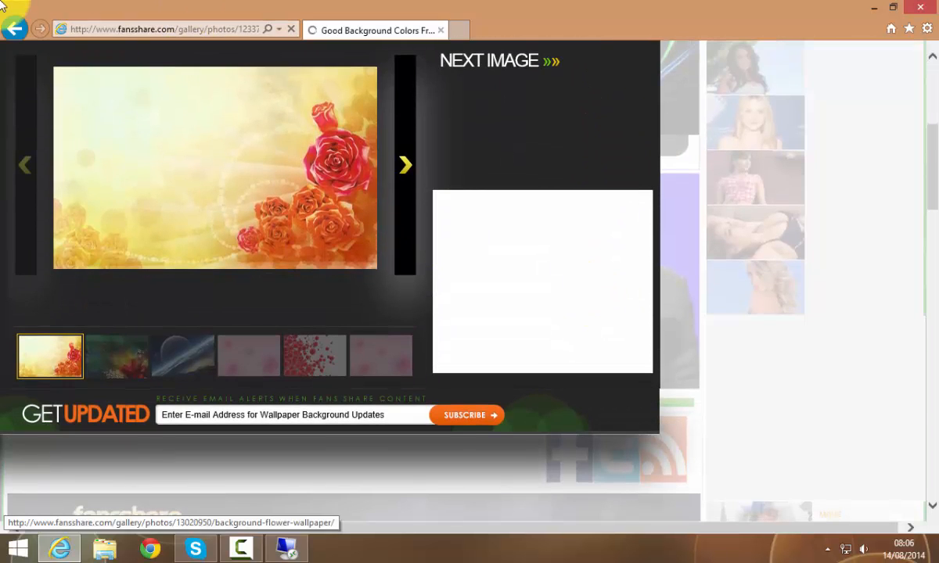
{"action": "scroll", "scroll_direction": "down", "scroll_amount": 3}
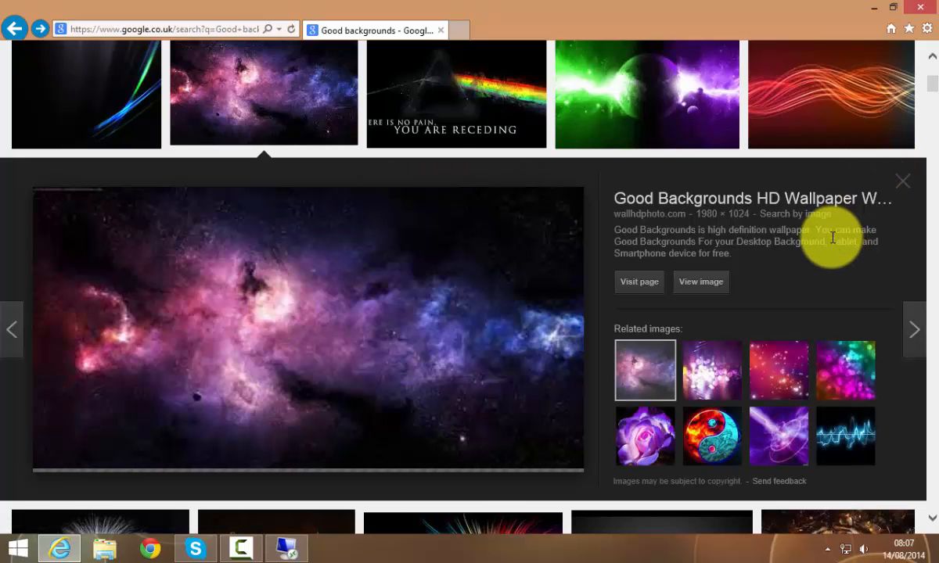
{"action": "mouse_move", "coordinate": [763, 320]}
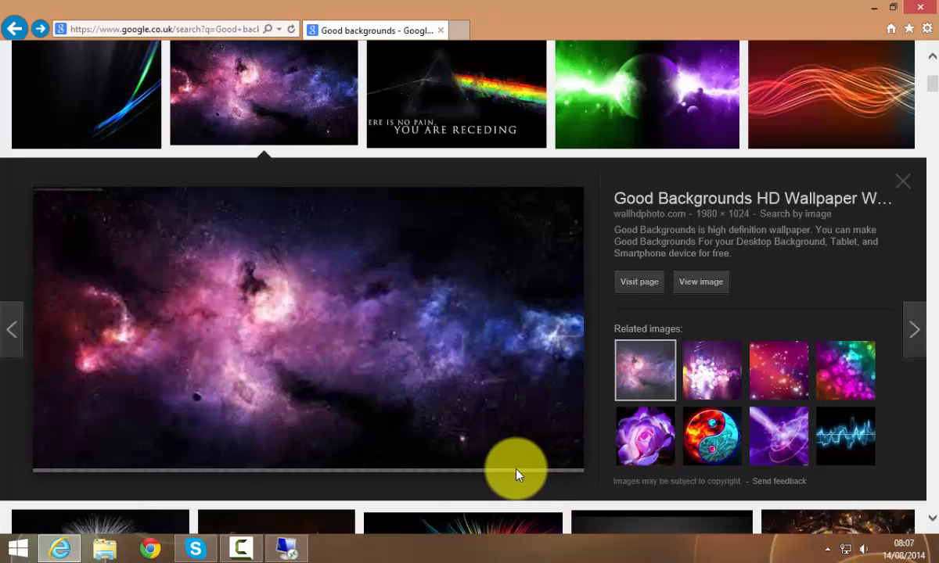
{"action": "mouse_move", "coordinate": [519, 456]}
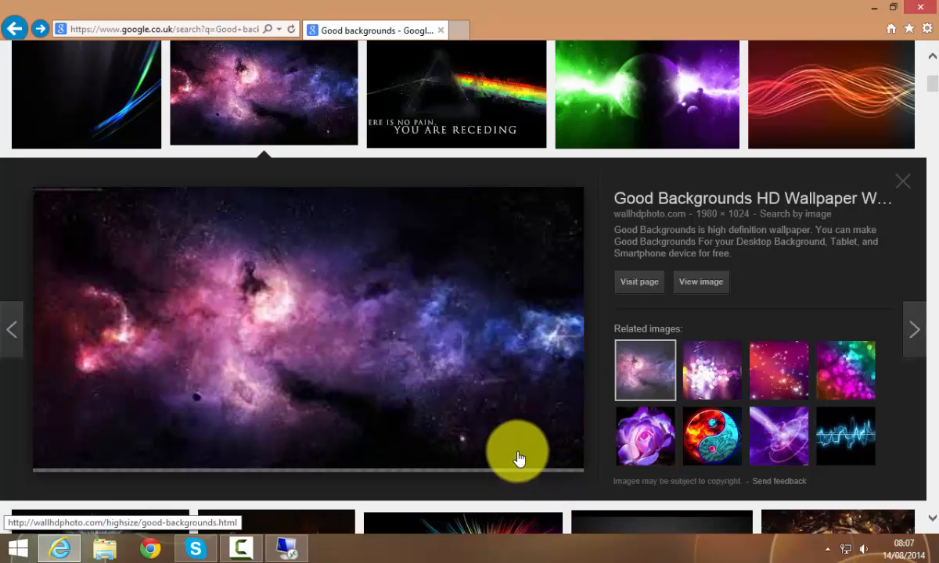
{"action": "mouse_move", "coordinate": [421, 303]}
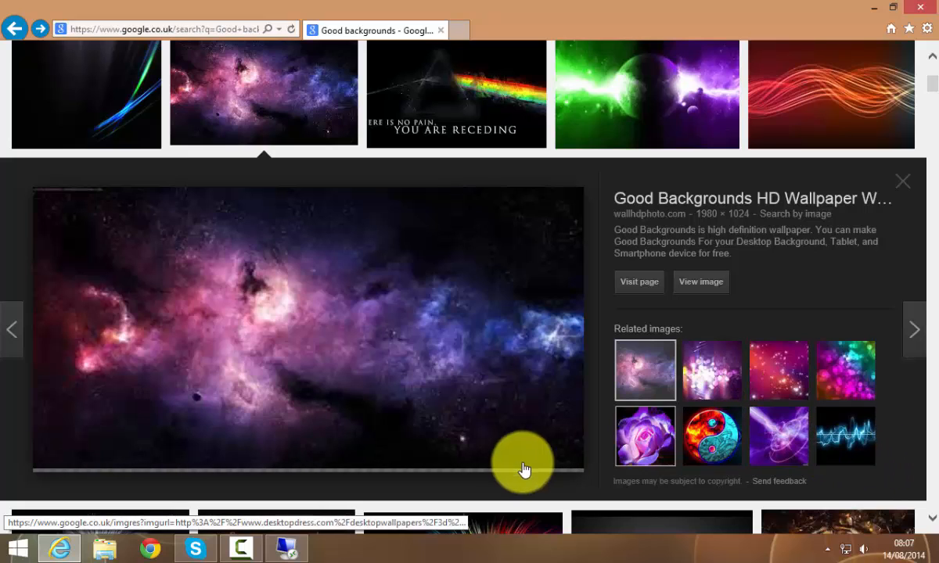
{"action": "mouse_move", "coordinate": [14, 548]}
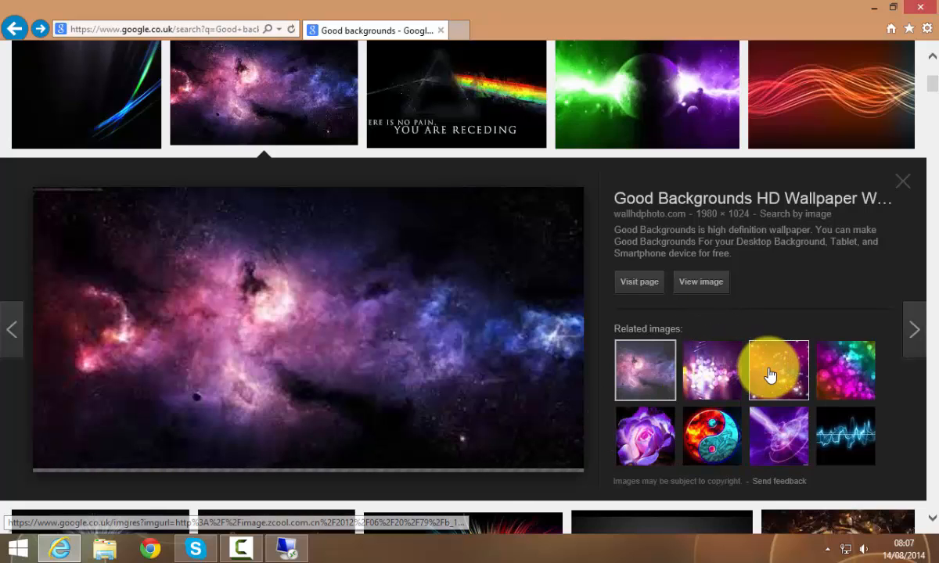
Step: Preview the related purple starry image, then the glowing light-waves image
{"action": "left_click", "coordinate": [778, 369]}
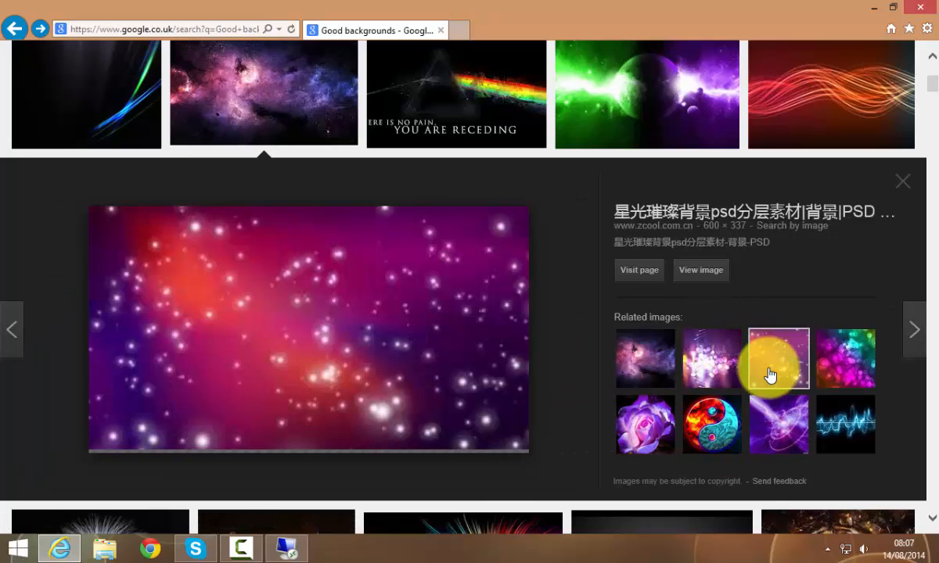
{"action": "mouse_move", "coordinate": [644, 358]}
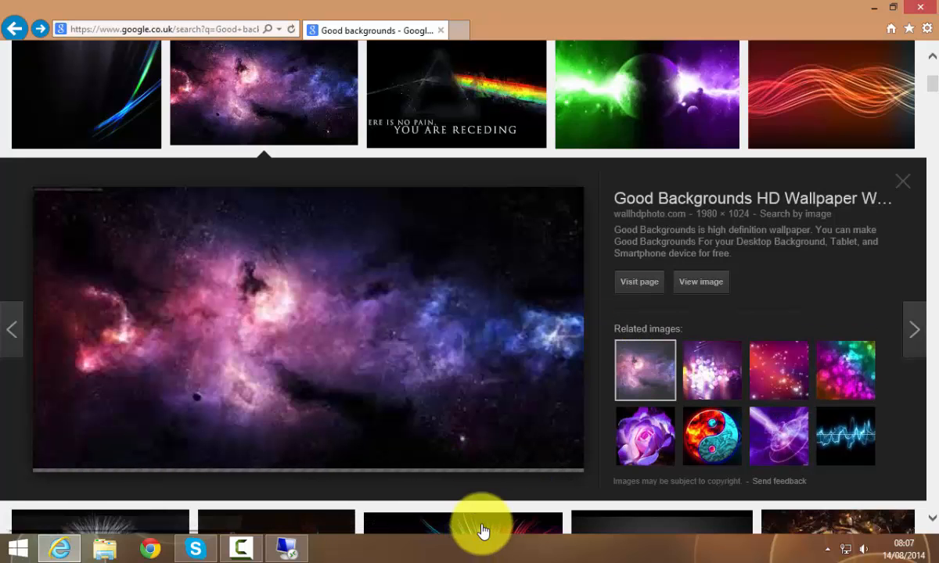
{"action": "left_click", "coordinate": [463, 94]}
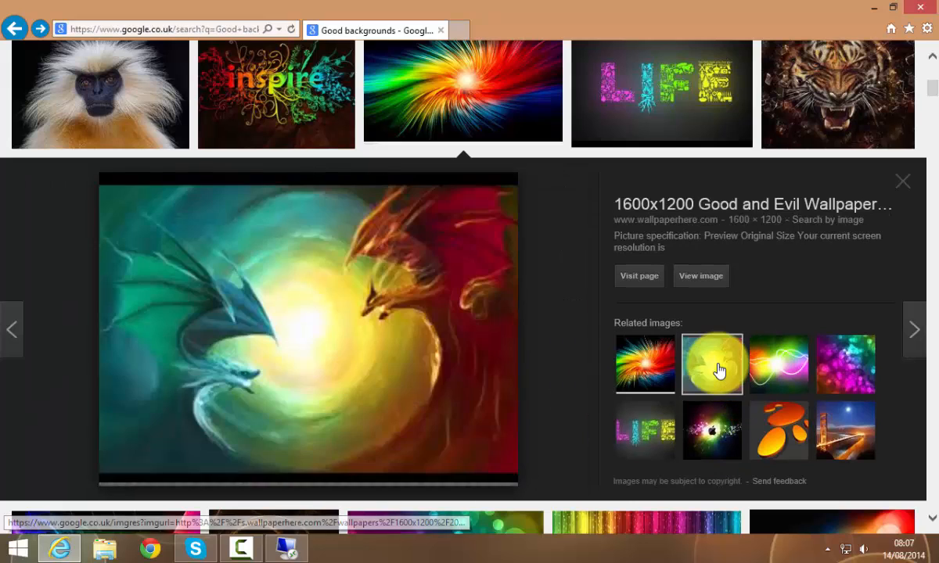
{"action": "left_click", "coordinate": [780, 369]}
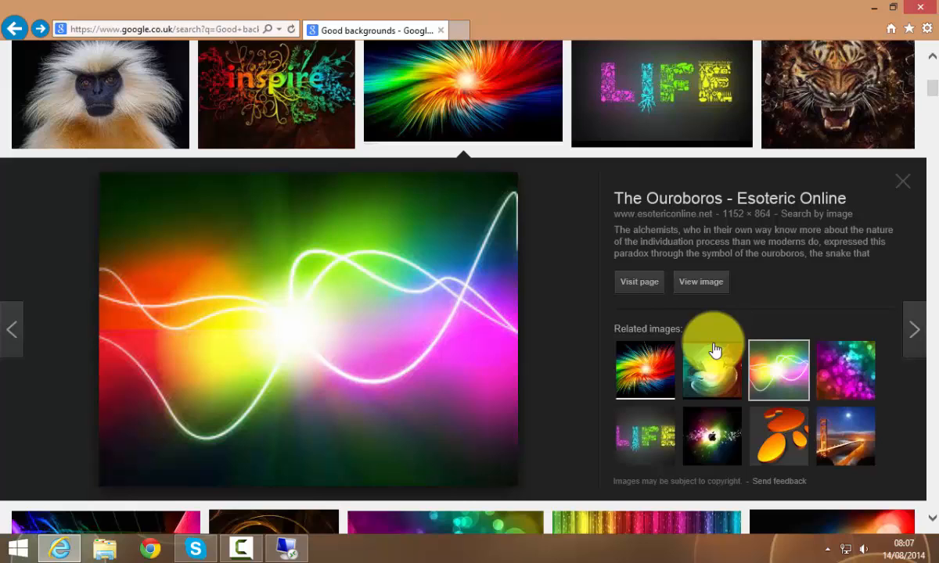
Step: Save the light-waves picture as 'light' into \\tcs-storage\st1\tech\backgrounds
{"action": "right_click", "coordinate": [297, 329]}
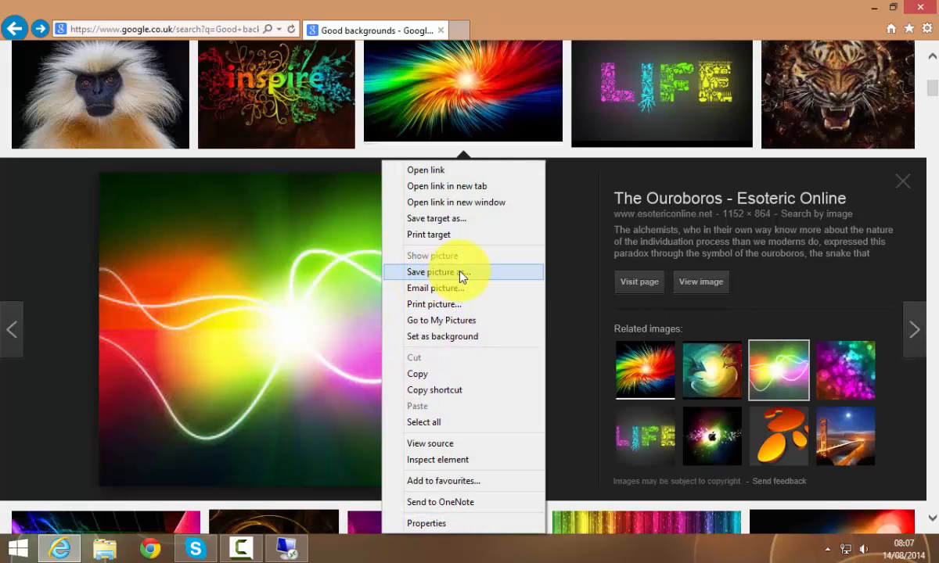
{"action": "left_click", "coordinate": [432, 272]}
{"action": "type", "text": "\\\\tcs-storage\\"}
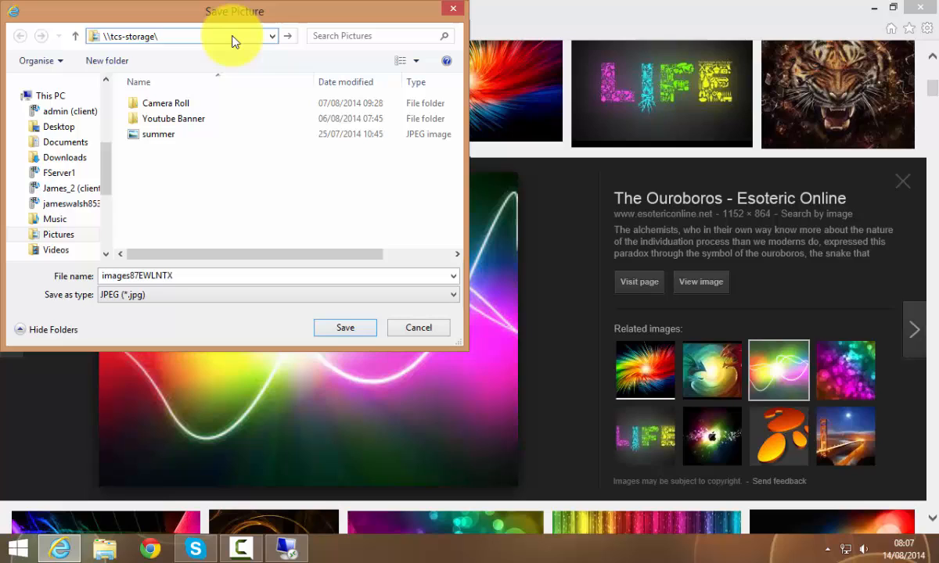
{"action": "type", "text": "st1\\tec"}
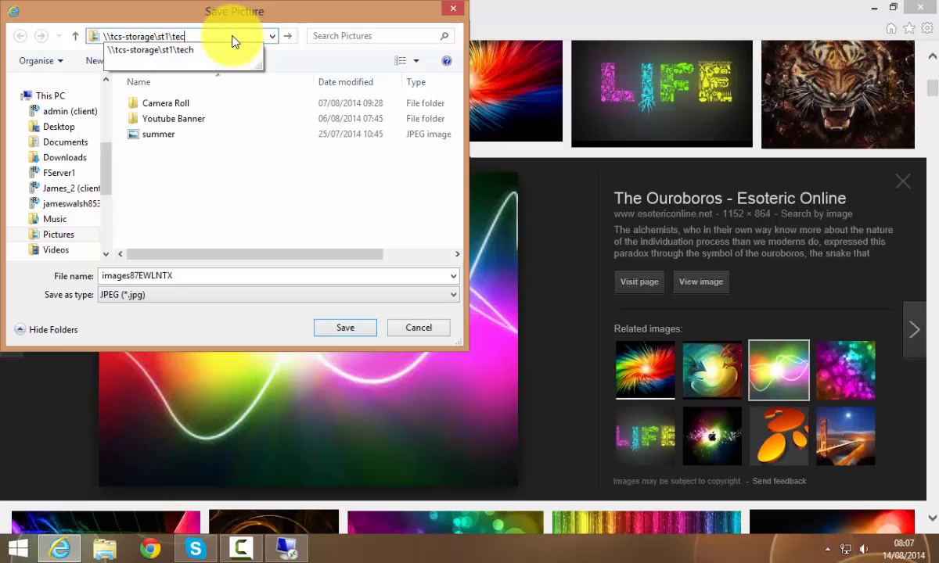
{"action": "type", "text": "h\\bac"}
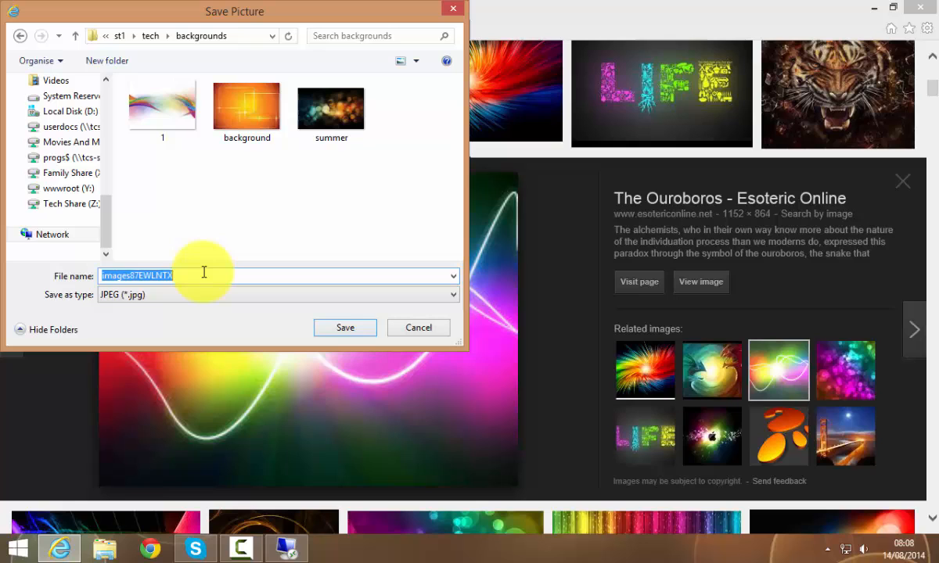
{"action": "type", "text": "li"}
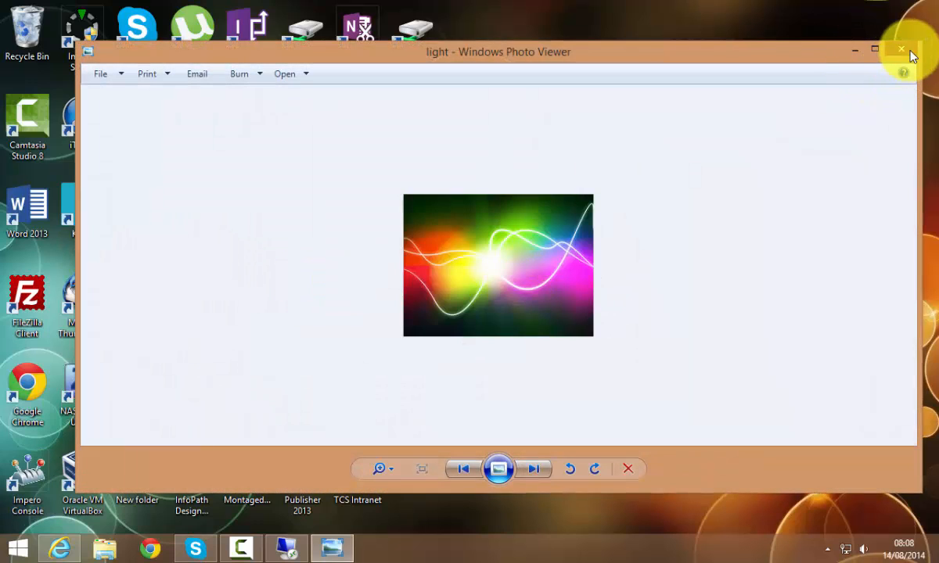
Step: Browse Network > tcs-storage > st1 > tech > backgrounds and check the light and summer image files
{"action": "left_click", "coordinate": [901, 48]}
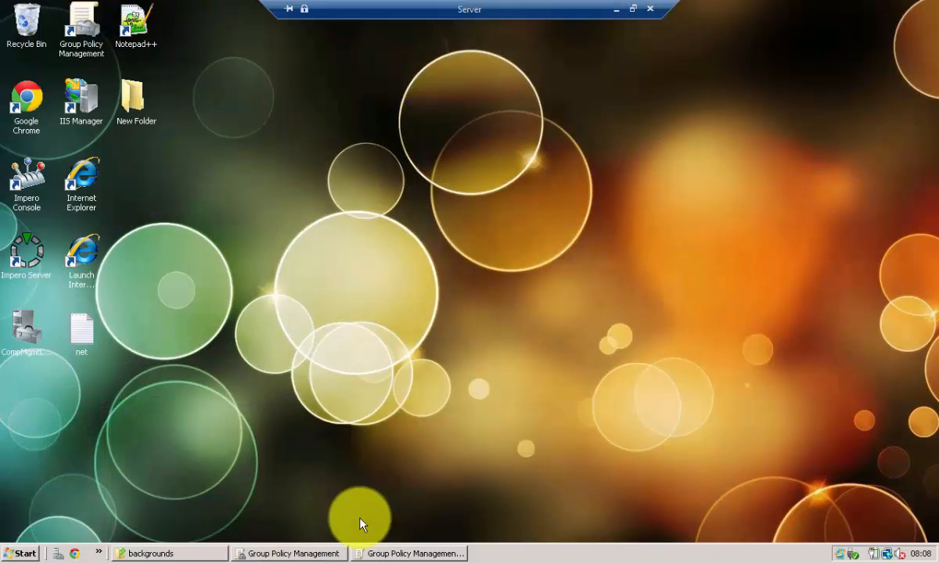
{"action": "left_click", "coordinate": [25, 554]}
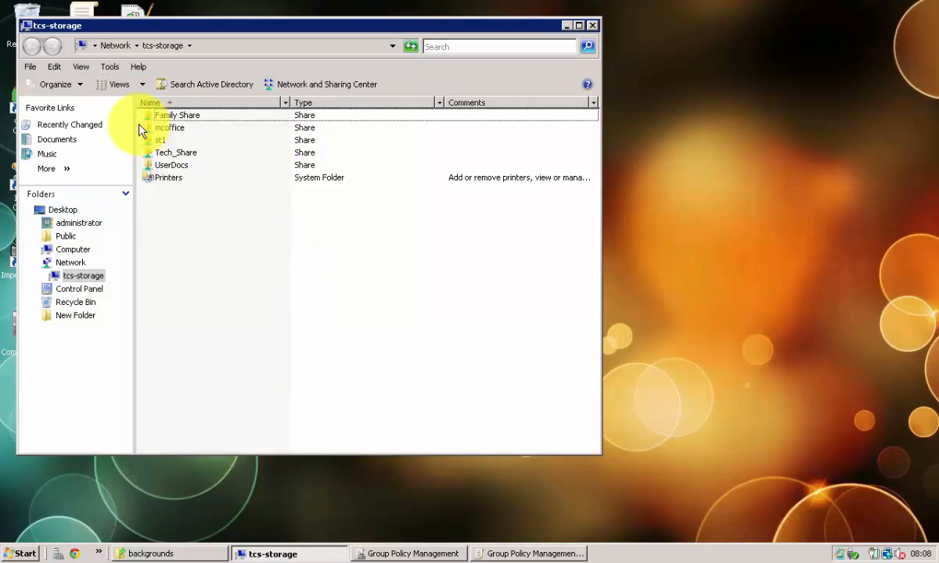
{"action": "double_click", "coordinate": [160, 139]}
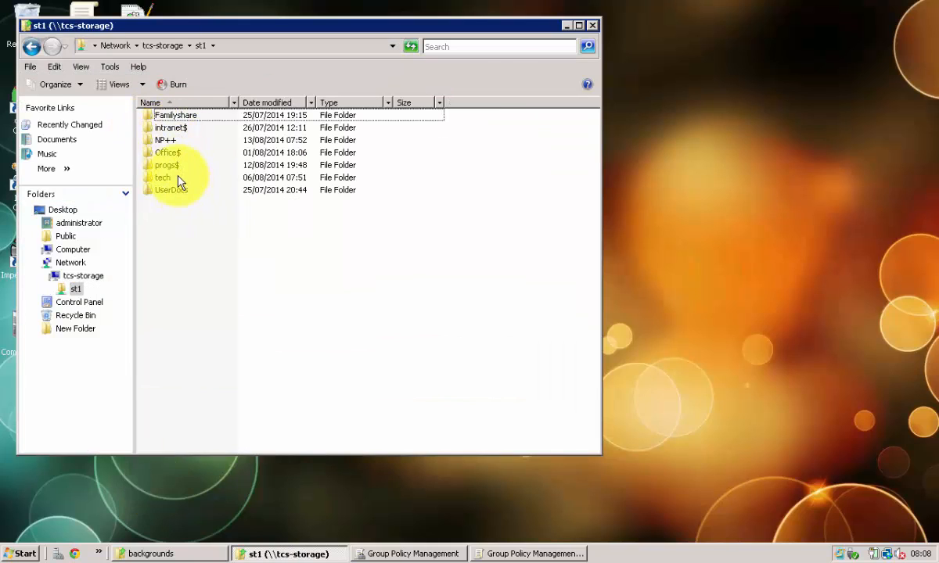
{"action": "double_click", "coordinate": [162, 177]}
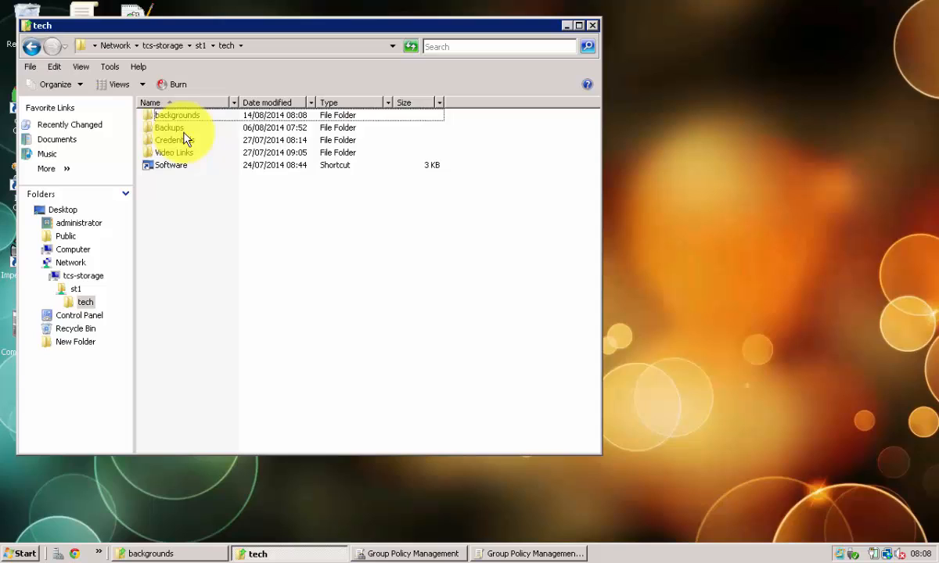
{"action": "double_click", "coordinate": [169, 128]}
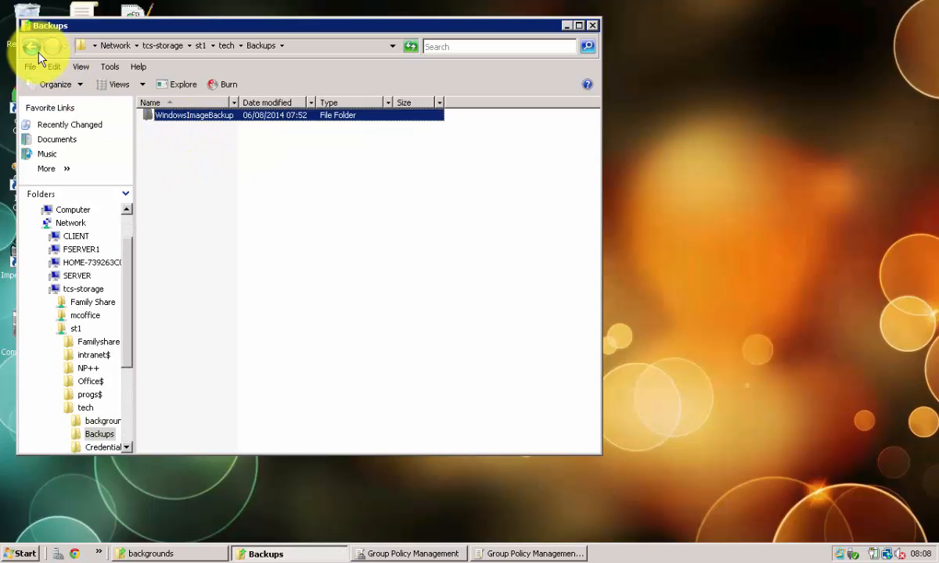
{"action": "left_click", "coordinate": [100, 419]}
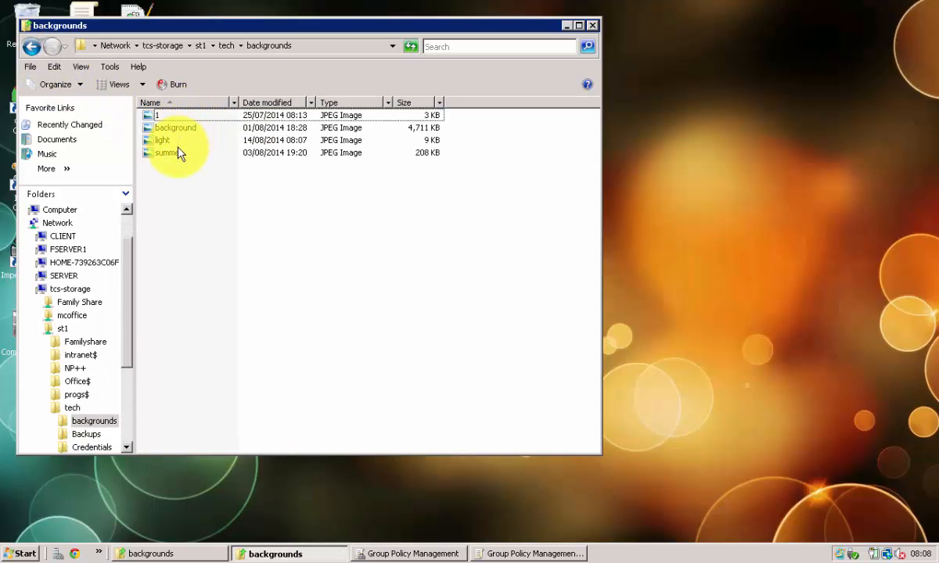
{"action": "left_click", "coordinate": [165, 154]}
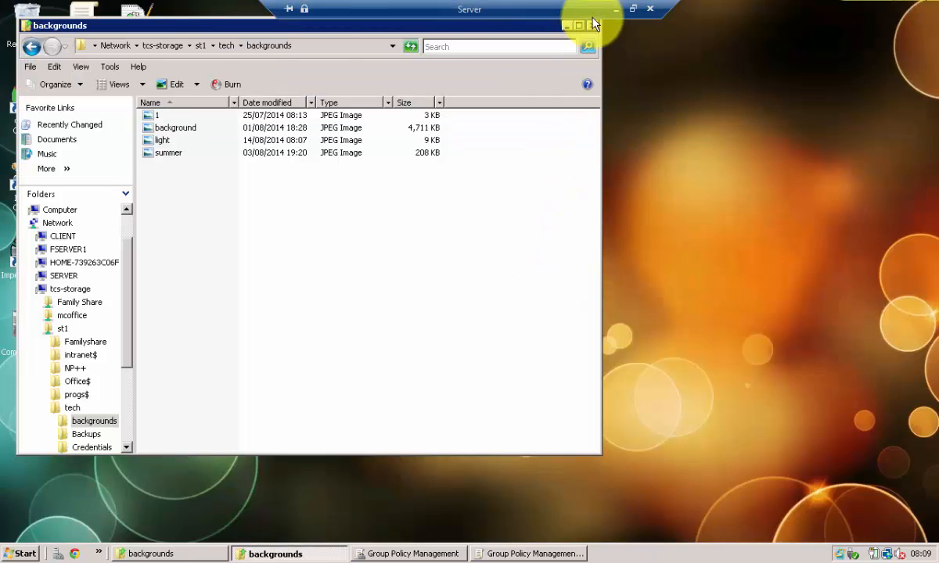
Step: Minimize the backgrounds folder window, returning to the desktop
{"action": "left_click", "coordinate": [566, 10]}
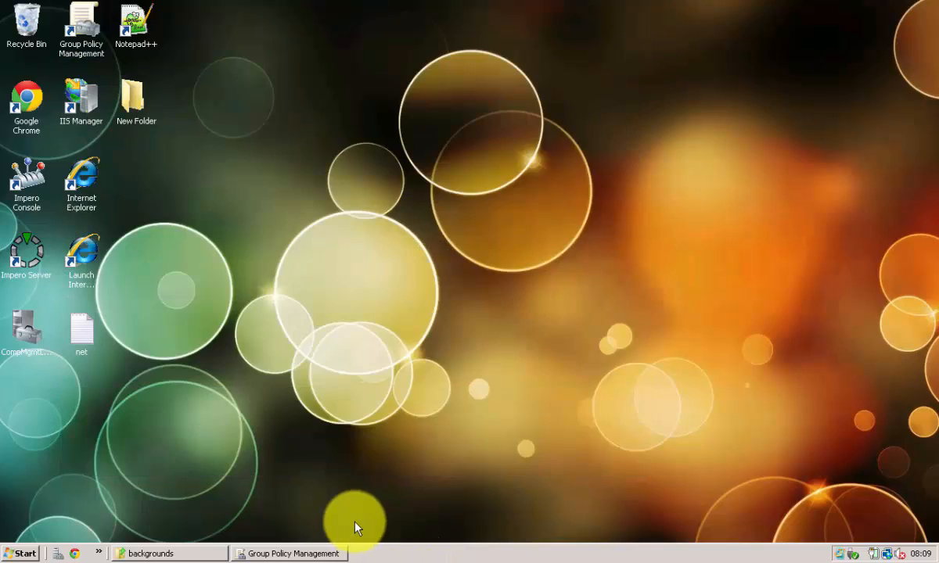
Step: Edit the Default Domain Policy and reach its Desktop Wallpaper setting
{"action": "left_click", "coordinate": [291, 554]}
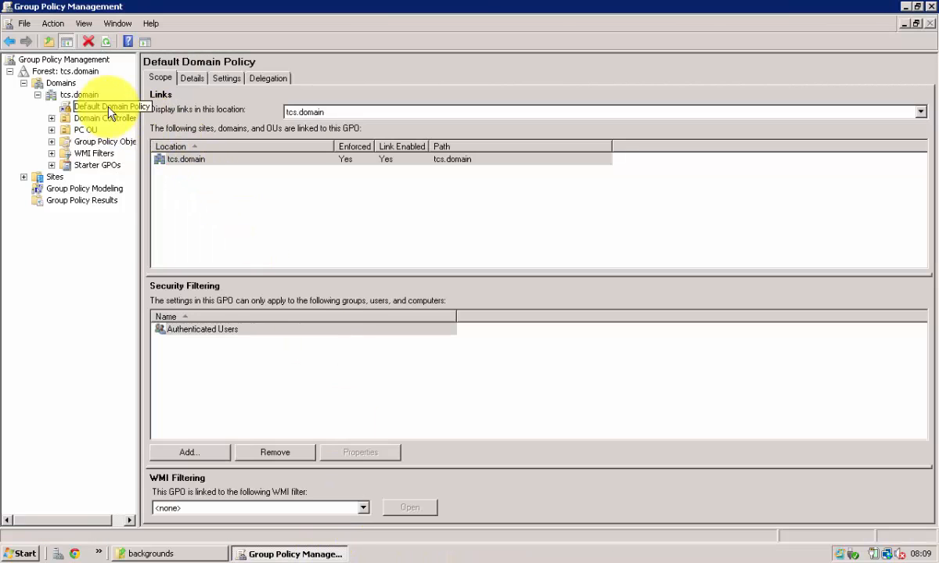
{"action": "double_click", "coordinate": [107, 106]}
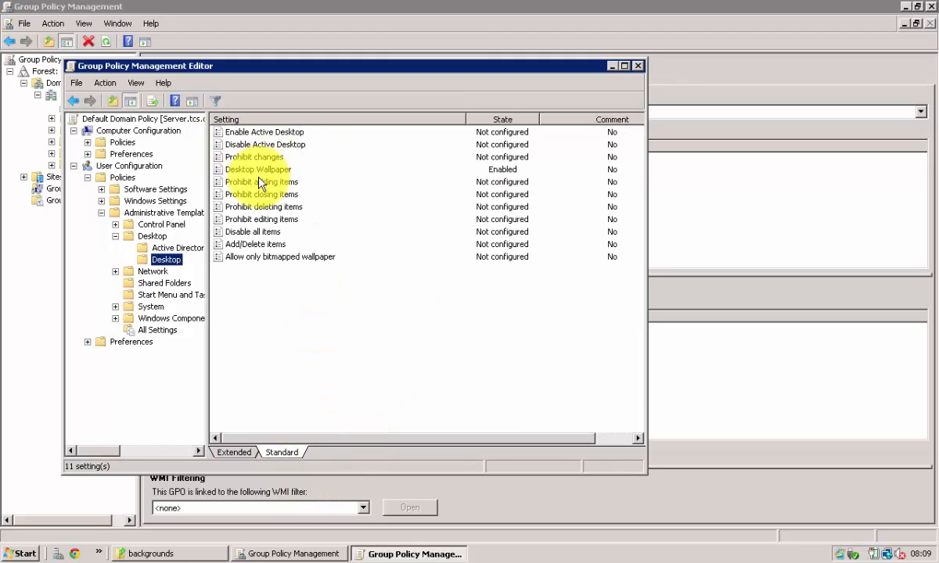
{"action": "double_click", "coordinate": [257, 169]}
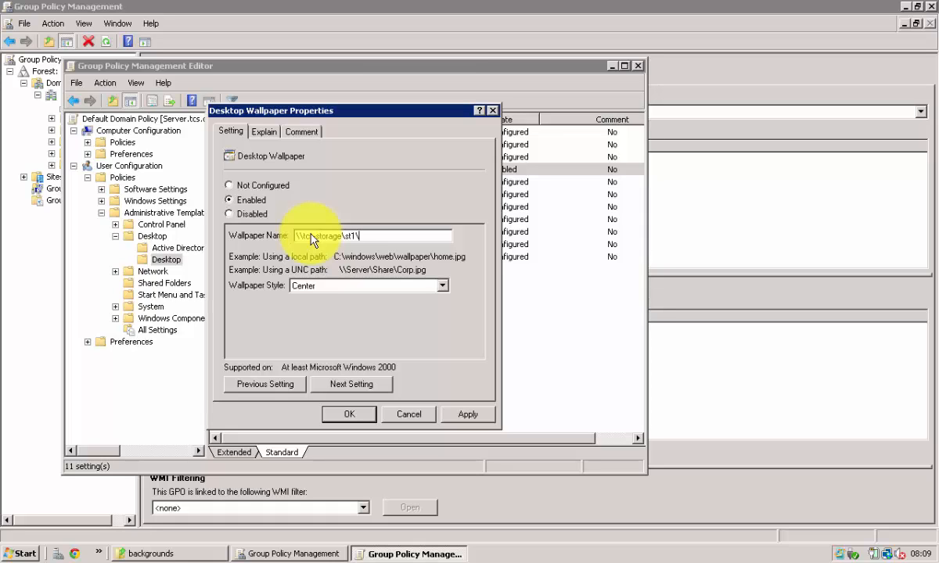
Step: Enter the UNC path through tech\backgrounds to background.jpg, checking the file name in the folder
{"action": "type", "text": "tech\\"}
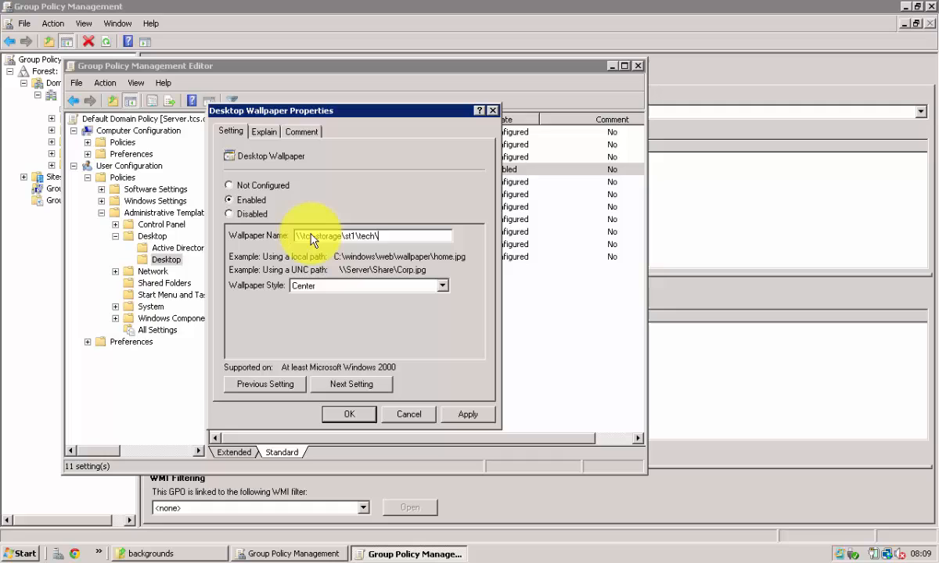
{"action": "type", "text": "backgrounds\\background."}
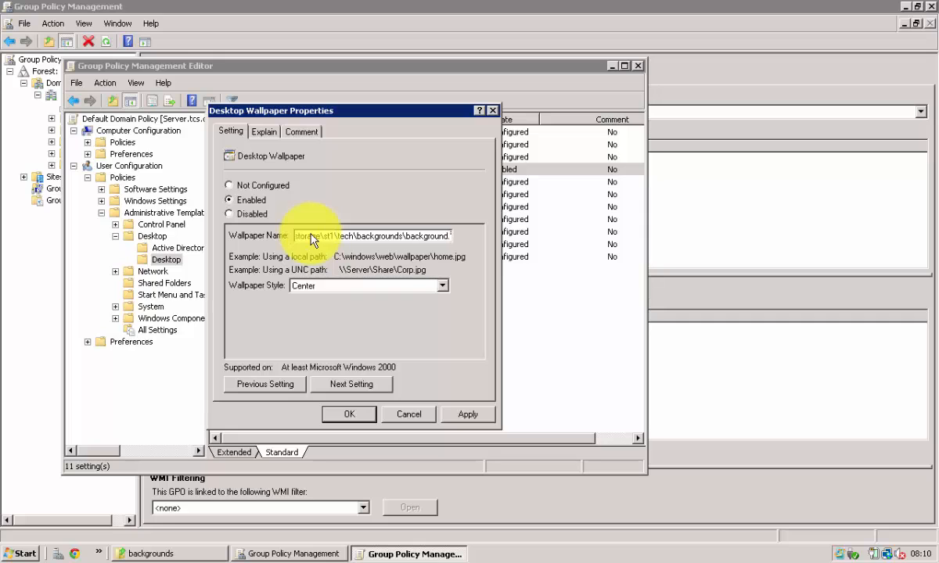
{"action": "left_click", "coordinate": [153, 554]}
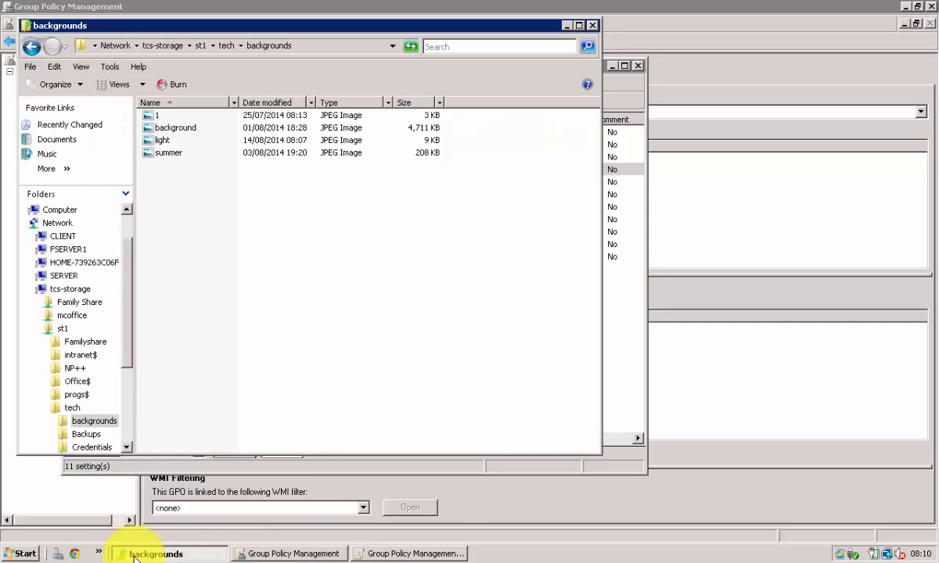
{"action": "left_click", "coordinate": [163, 554]}
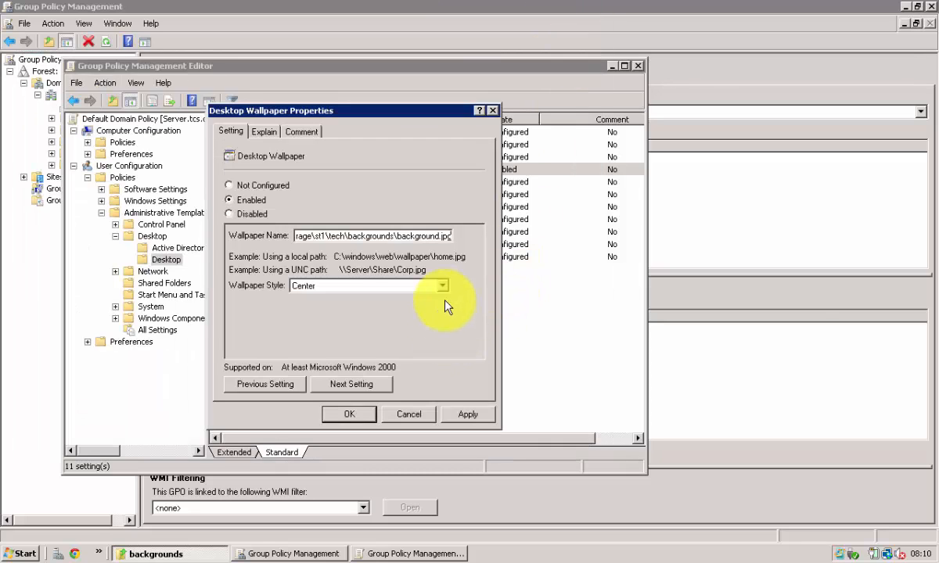
Step: Keep the centred wallpaper style and apply the new wallpaper path
{"action": "left_click", "coordinate": [468, 413]}
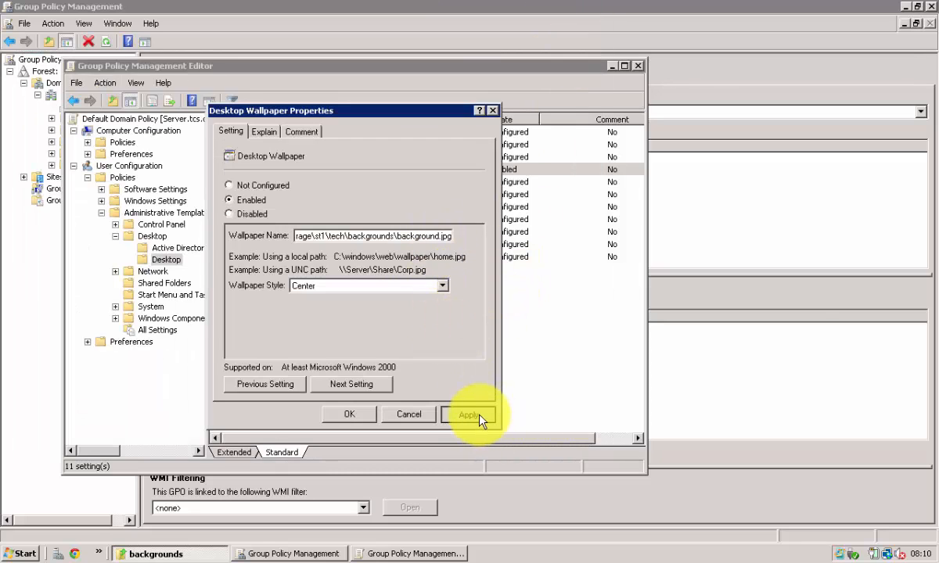
{"action": "left_click", "coordinate": [469, 413]}
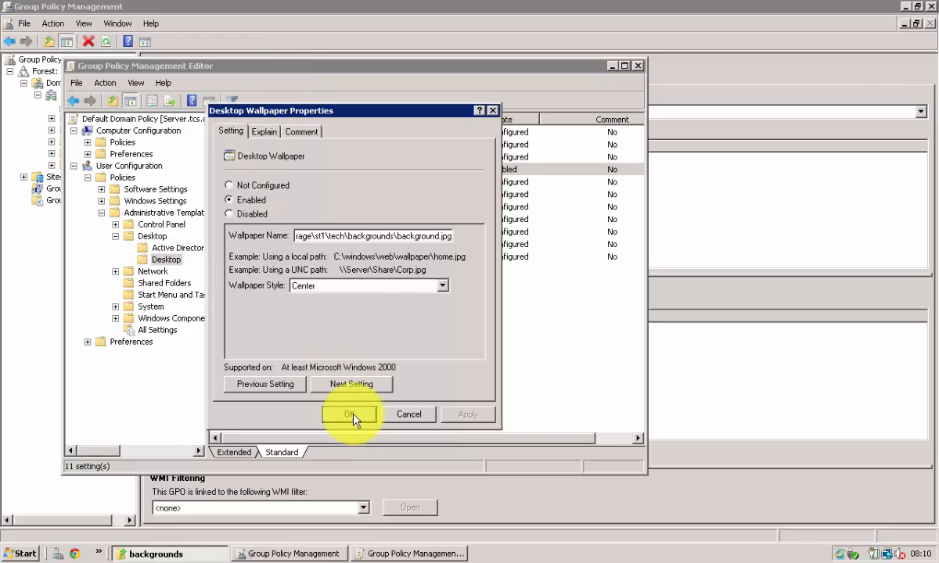
{"action": "left_click", "coordinate": [349, 413]}
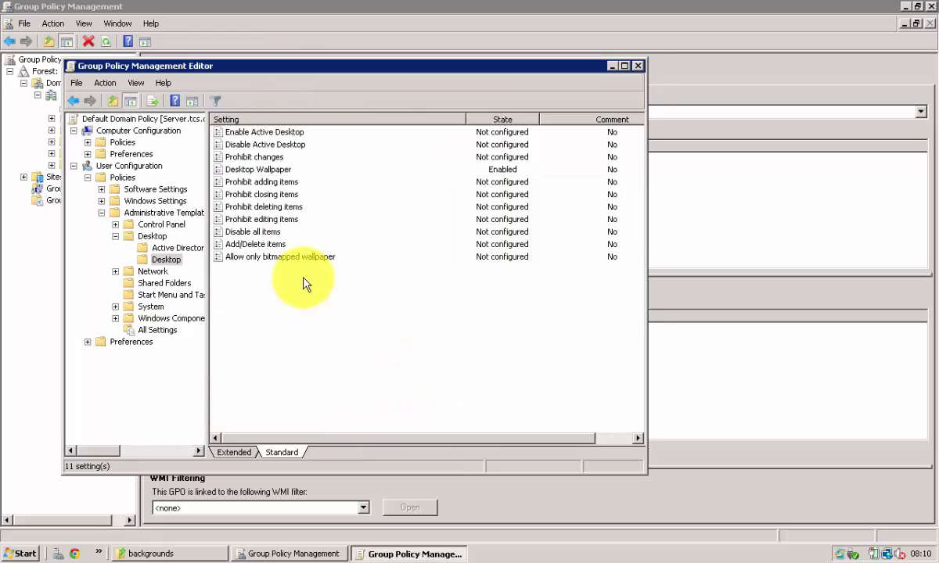
Step: Read the Prohibit changes explanation, then show the Control Panel Display settings
{"action": "double_click", "coordinate": [253, 156]}
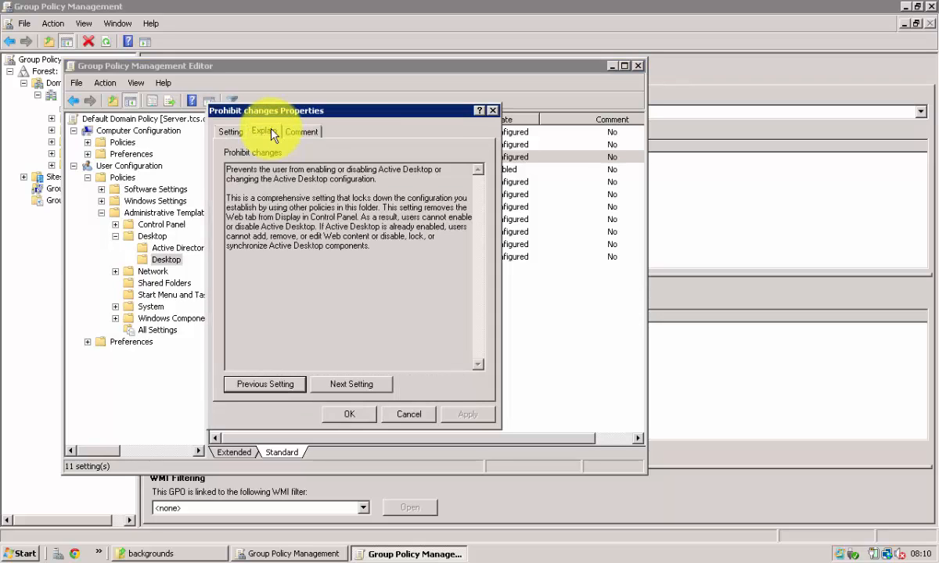
{"action": "left_click", "coordinate": [409, 413]}
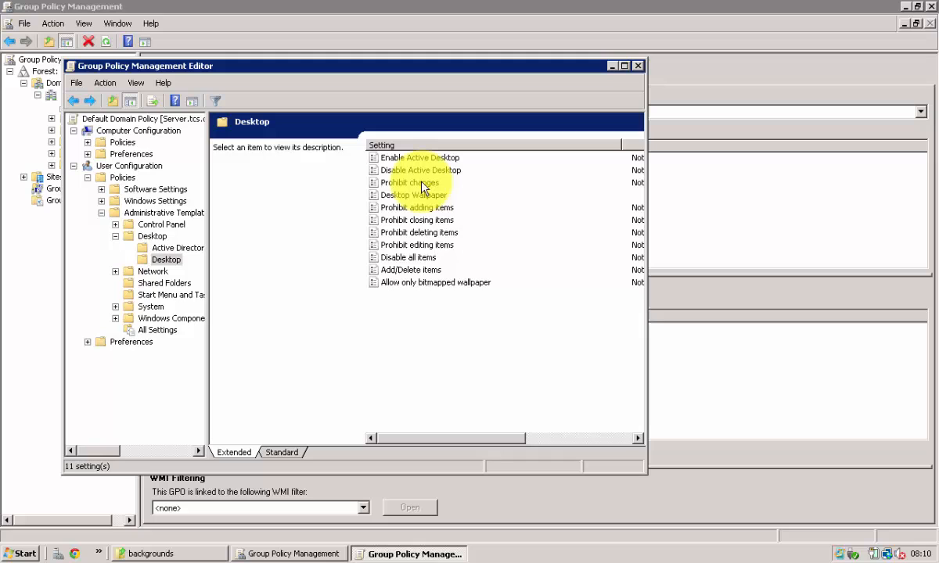
{"action": "left_click", "coordinate": [161, 225]}
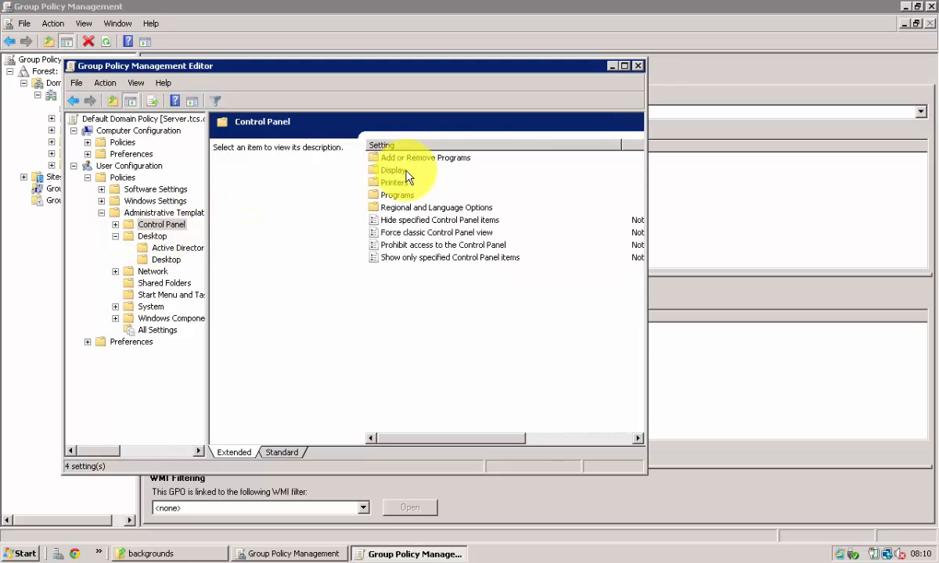
{"action": "double_click", "coordinate": [391, 169]}
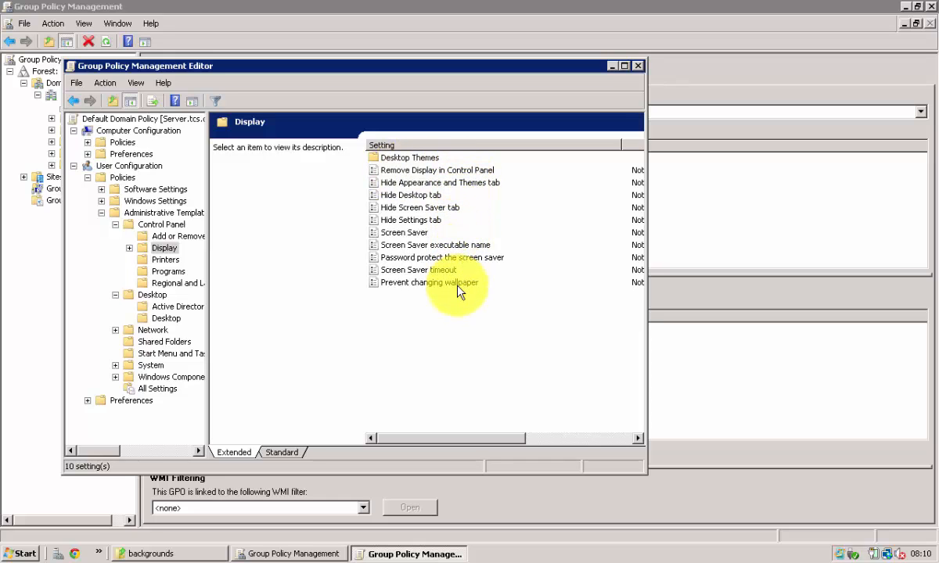
Step: Review the Desktop and Control Panel descriptions and return to the Display settings
{"action": "left_click", "coordinate": [166, 318]}
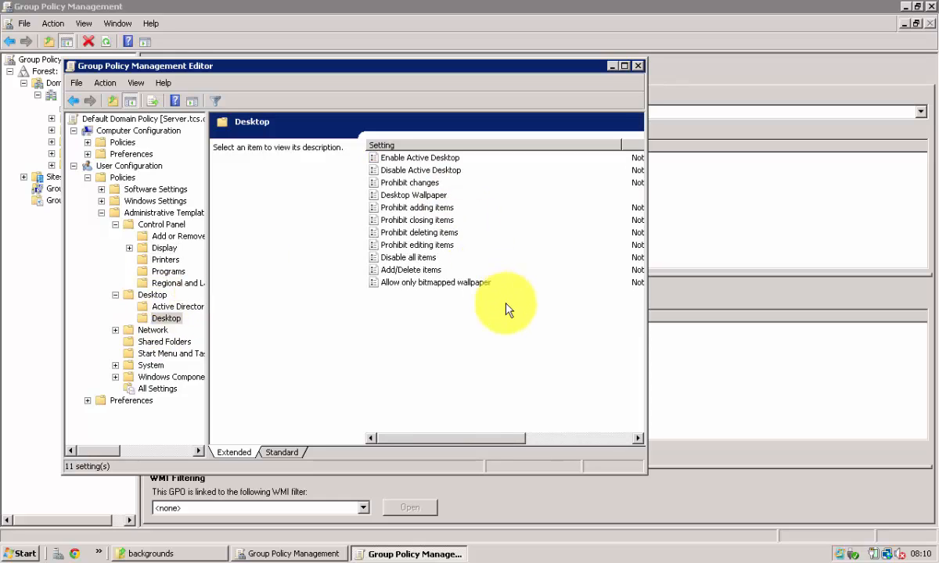
{"action": "left_click", "coordinate": [161, 225]}
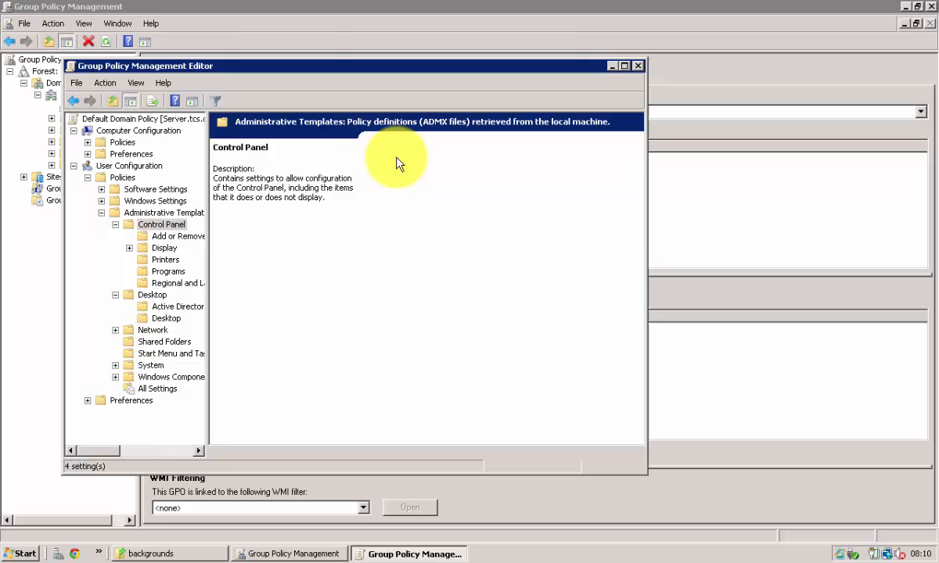
{"action": "left_click", "coordinate": [165, 247]}
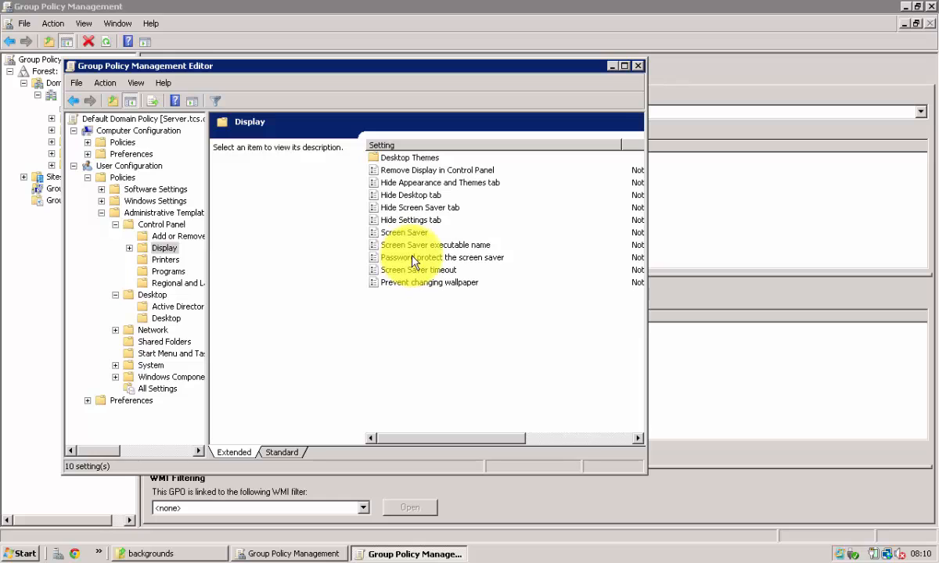
Step: Enable Prevent changing wallpaper and confirm it
{"action": "double_click", "coordinate": [430, 282]}
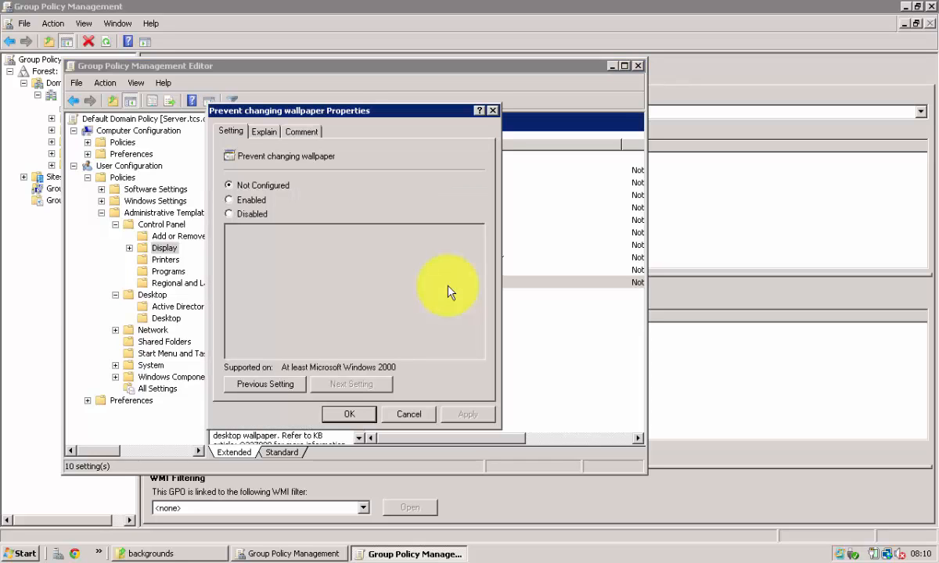
{"action": "left_click", "coordinate": [229, 201]}
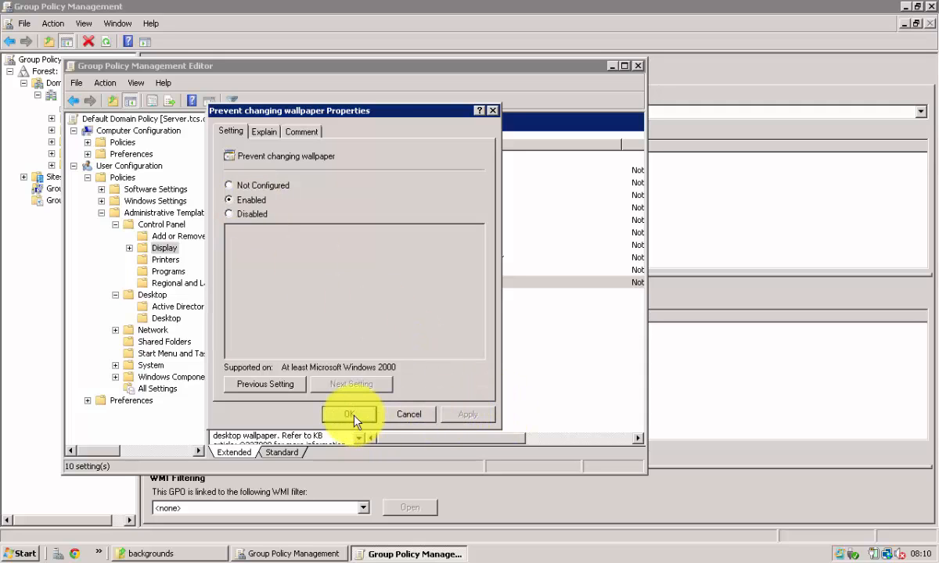
{"action": "left_click", "coordinate": [350, 415]}
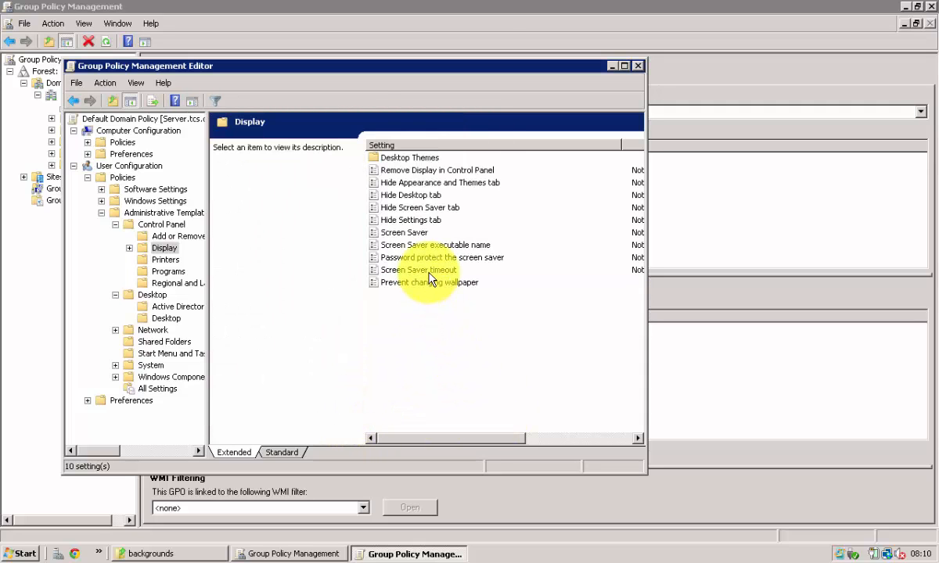
{"action": "double_click", "coordinate": [403, 231]}
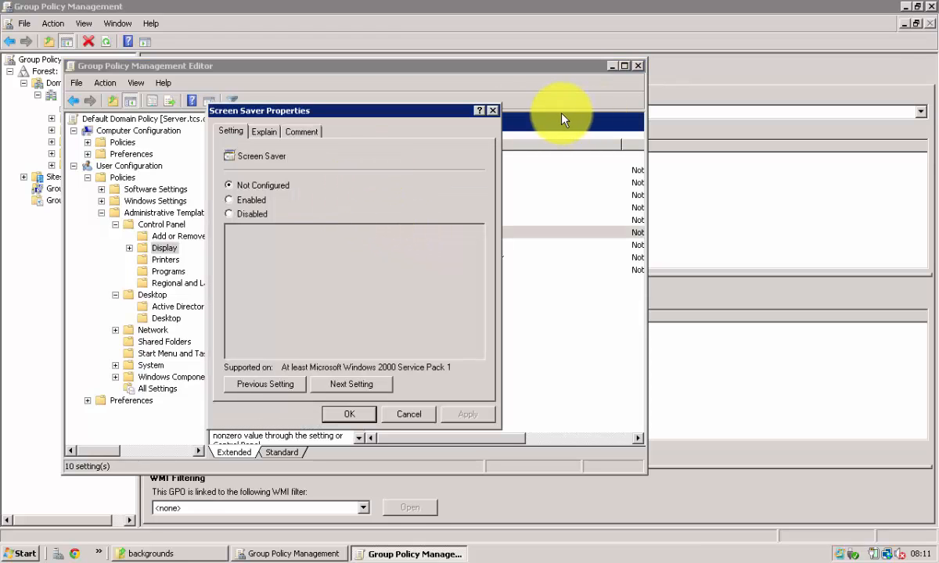
Step: Enable the Screen Saver policy setting and close Group Policy Management
{"action": "left_click", "coordinate": [408, 415]}
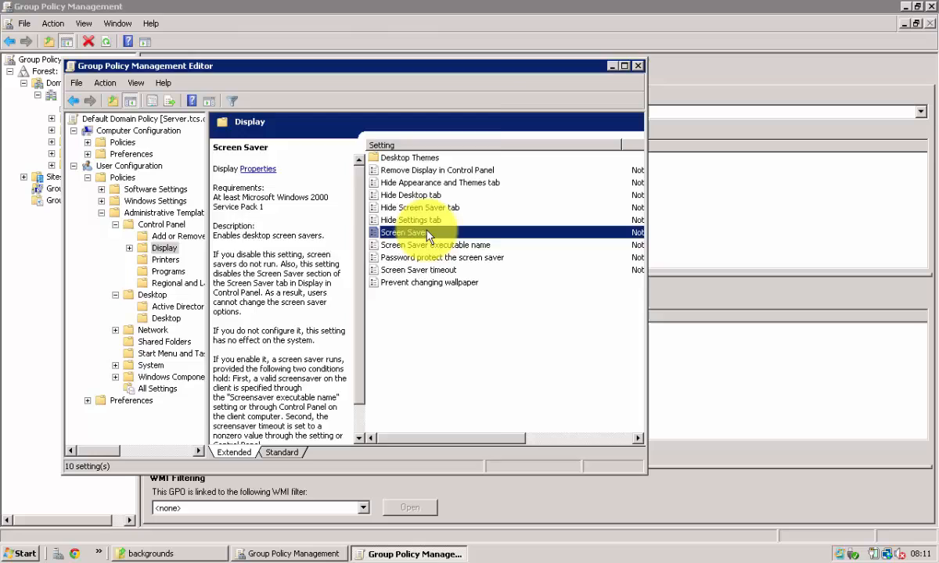
{"action": "double_click", "coordinate": [404, 231]}
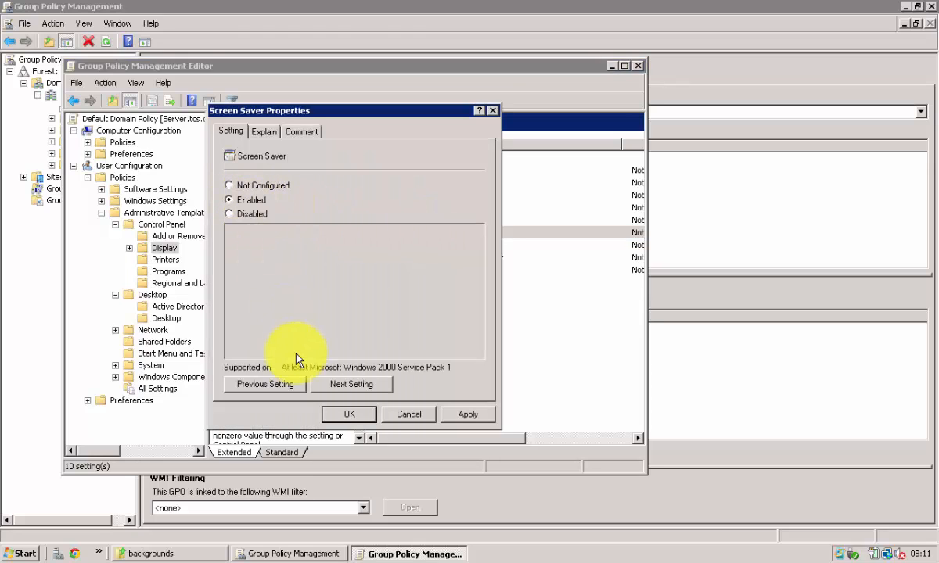
{"action": "left_click", "coordinate": [229, 185]}
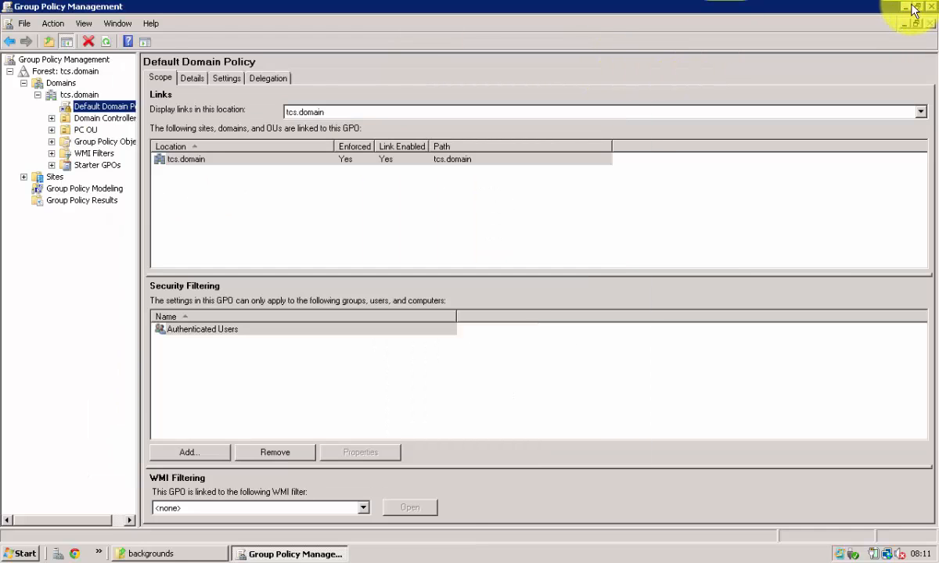
{"action": "left_click", "coordinate": [906, 8]}
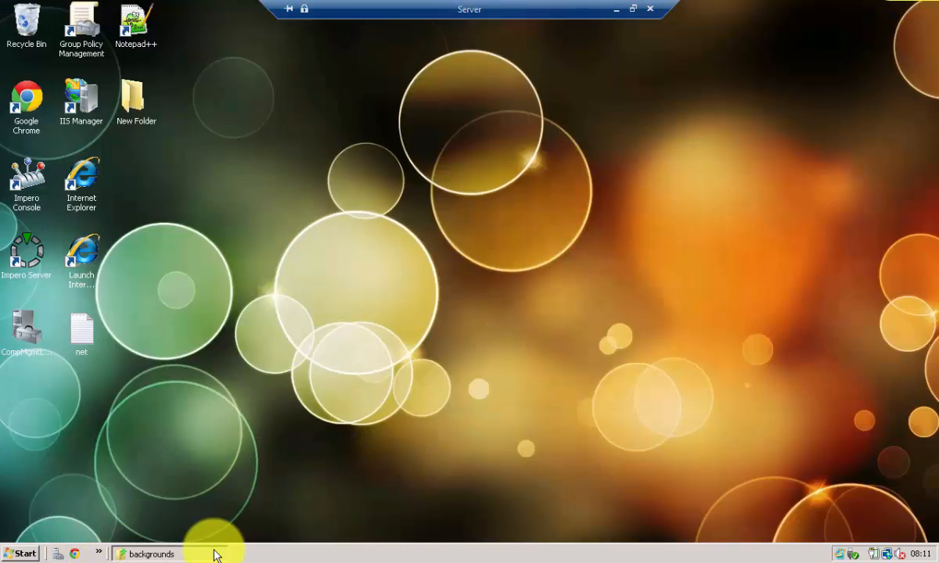
Step: Minimise the Remote Desktop session to reach the local Windows 8 desktop
{"action": "left_click", "coordinate": [25, 553]}
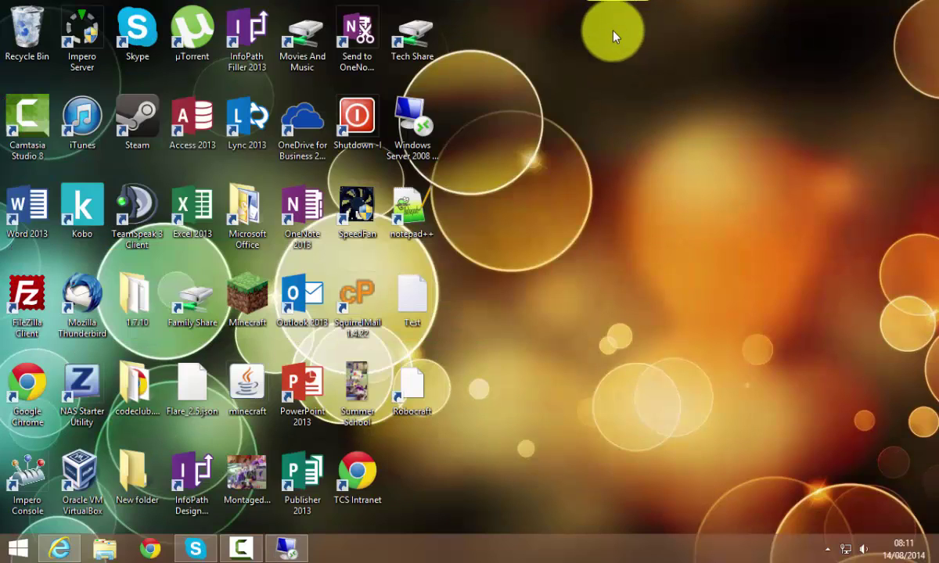
Step: Run gpupdate /force from the Run box to refresh group policy
{"action": "key", "text": "Win+r"}
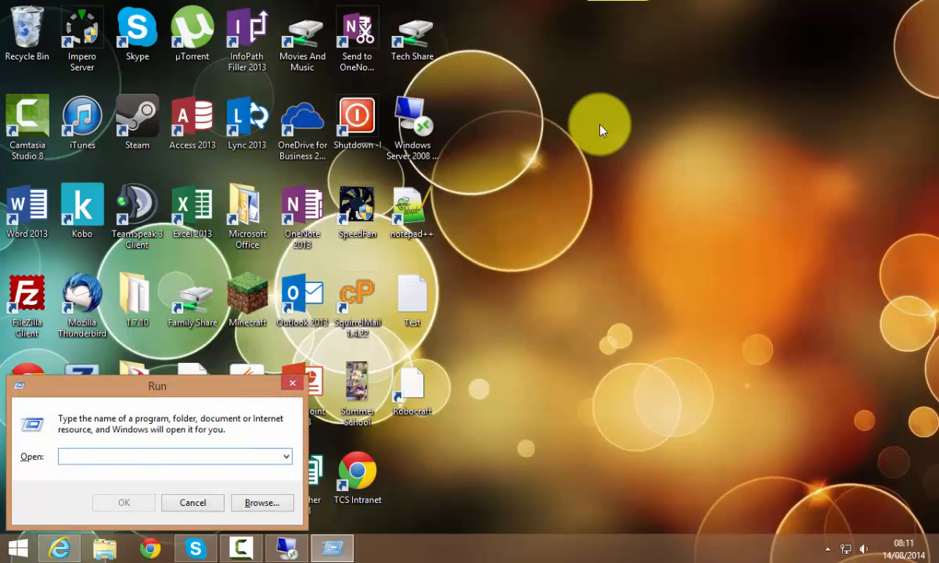
{"action": "type", "text": "gpupdate /force"}
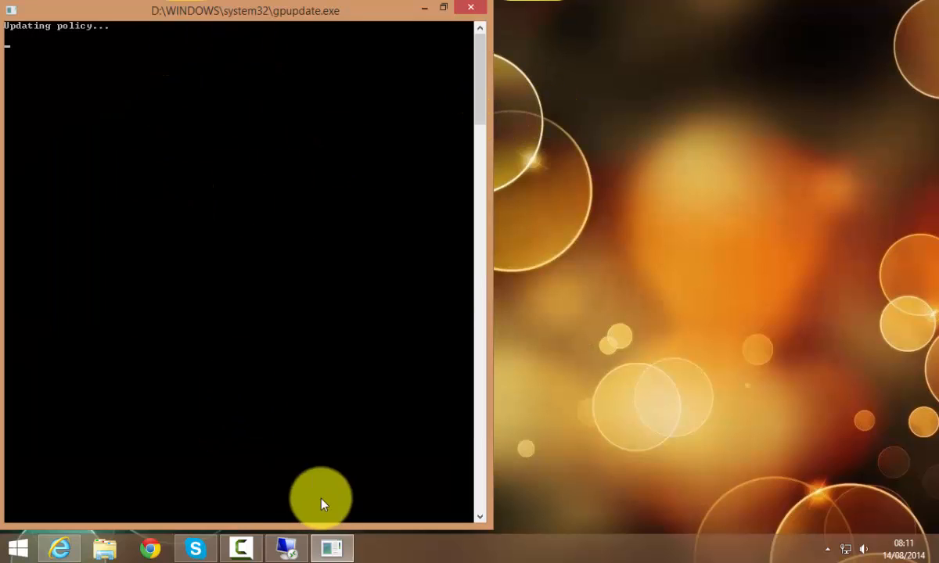
{"action": "mouse_move", "coordinate": [288, 548]}
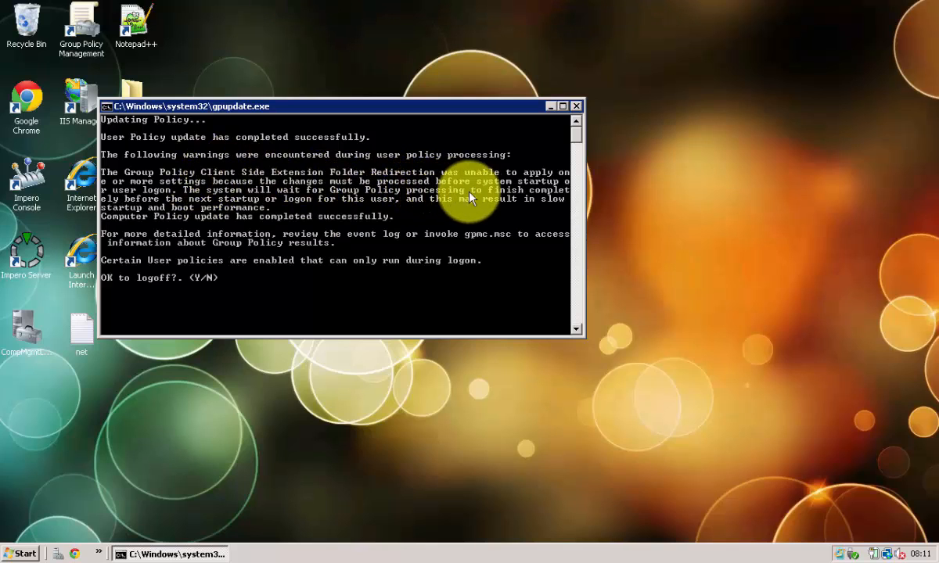
{"action": "mouse_move", "coordinate": [317, 315]}
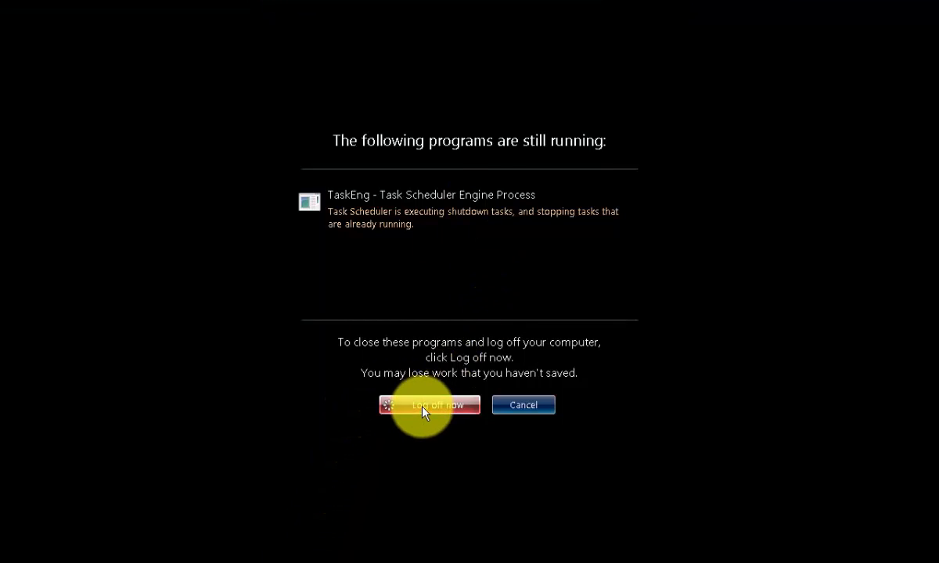
Step: Log off despite running programs and sign back in to see the new yellow wallpaper
{"action": "left_click", "coordinate": [428, 404]}
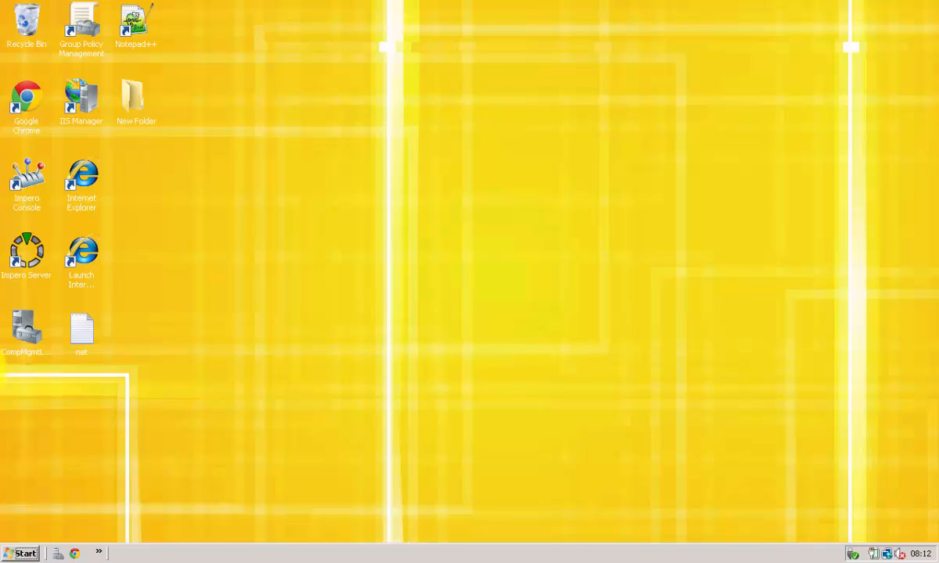
{"action": "left_click", "coordinate": [23, 551]}
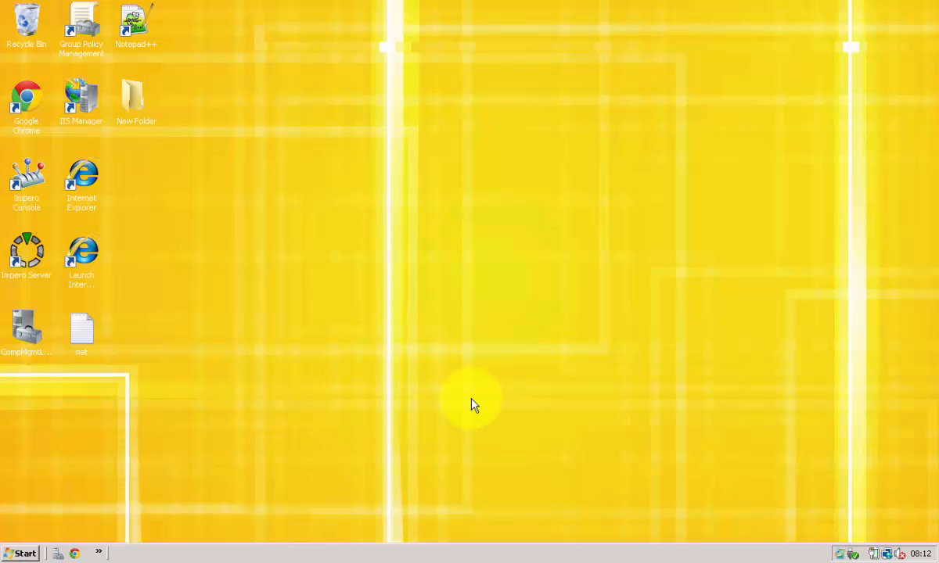
{"action": "left_click", "coordinate": [23, 553]}
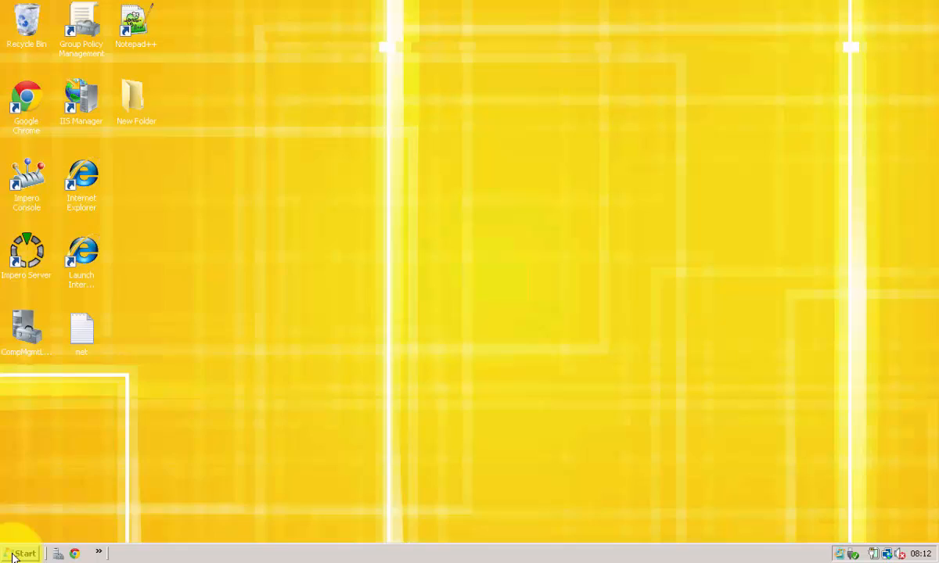
{"action": "left_click", "coordinate": [24, 553]}
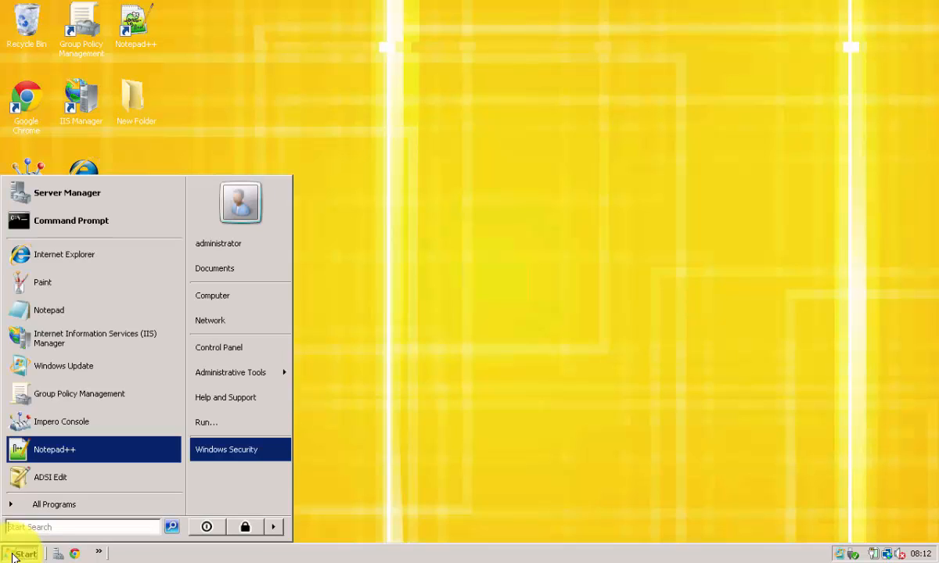
{"action": "mouse_move", "coordinate": [3, 399]}
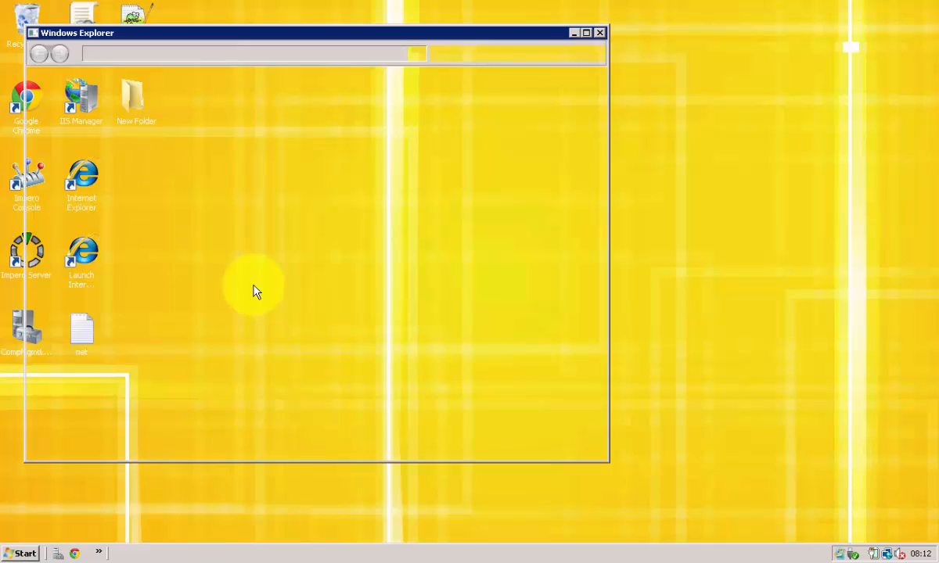
{"action": "right_click", "coordinate": [581, 262]}
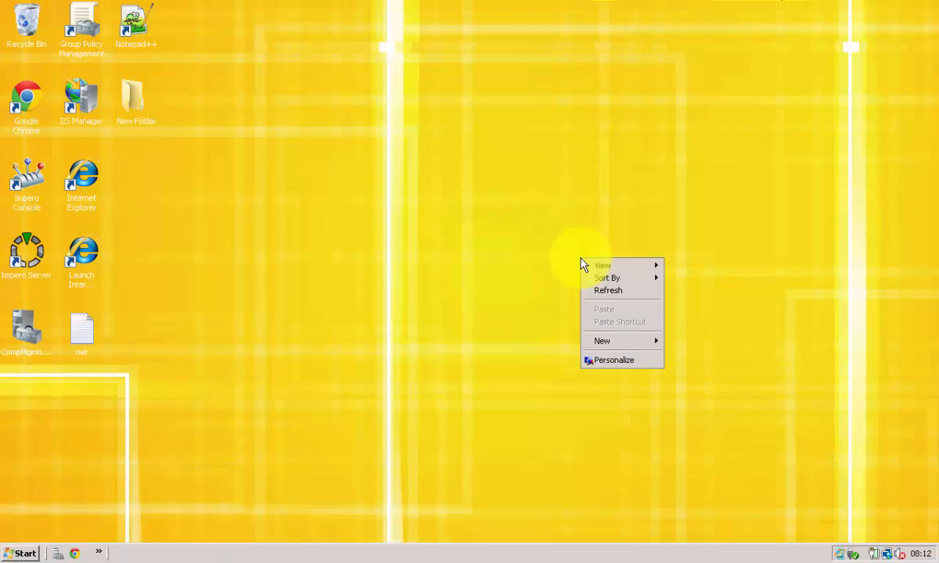
{"action": "left_click", "coordinate": [614, 360]}
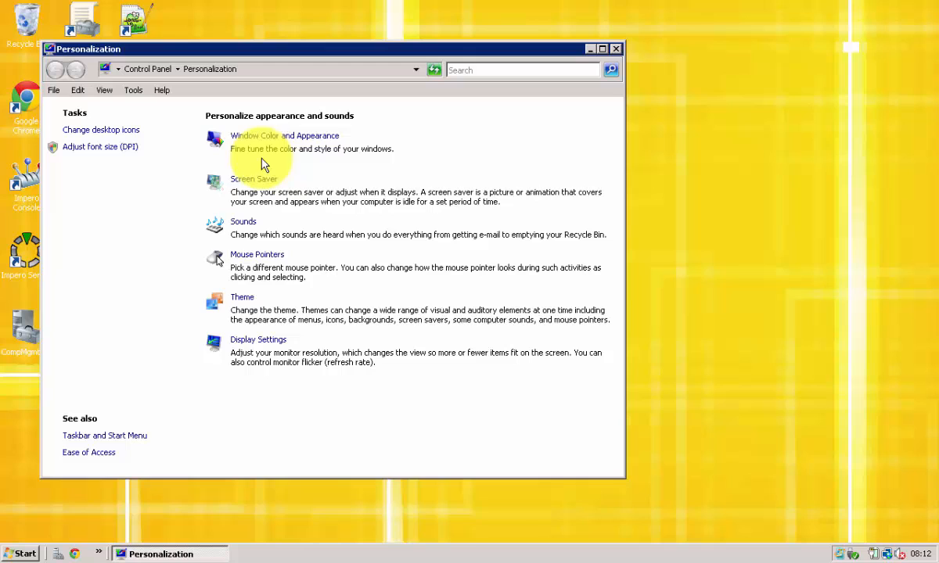
{"action": "mouse_move", "coordinate": [247, 294]}
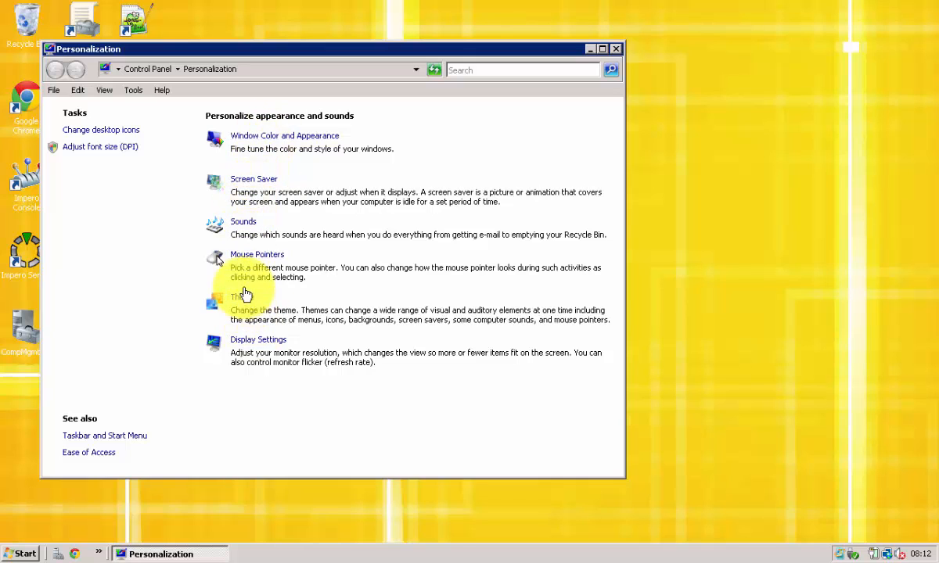
{"action": "mouse_move", "coordinate": [100, 132]}
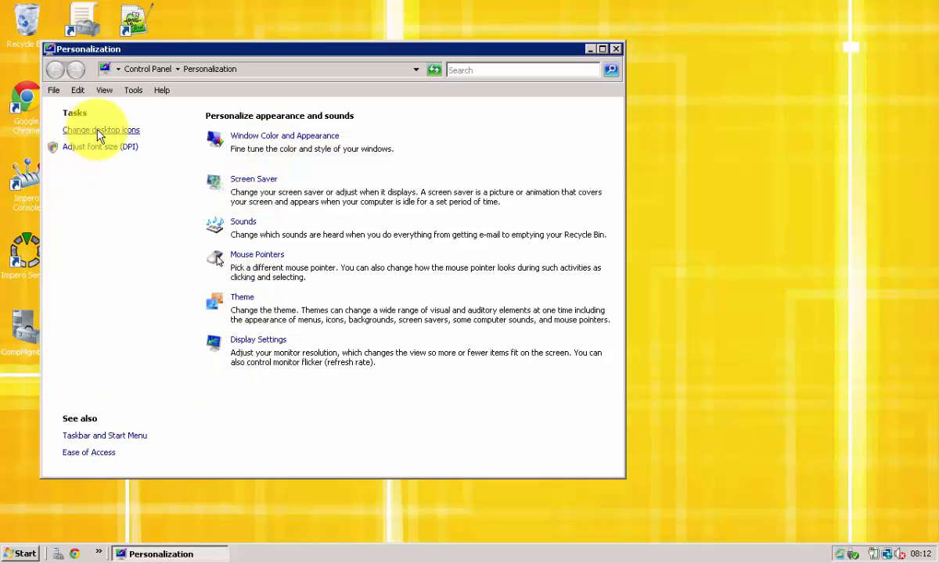
{"action": "mouse_move", "coordinate": [250, 242]}
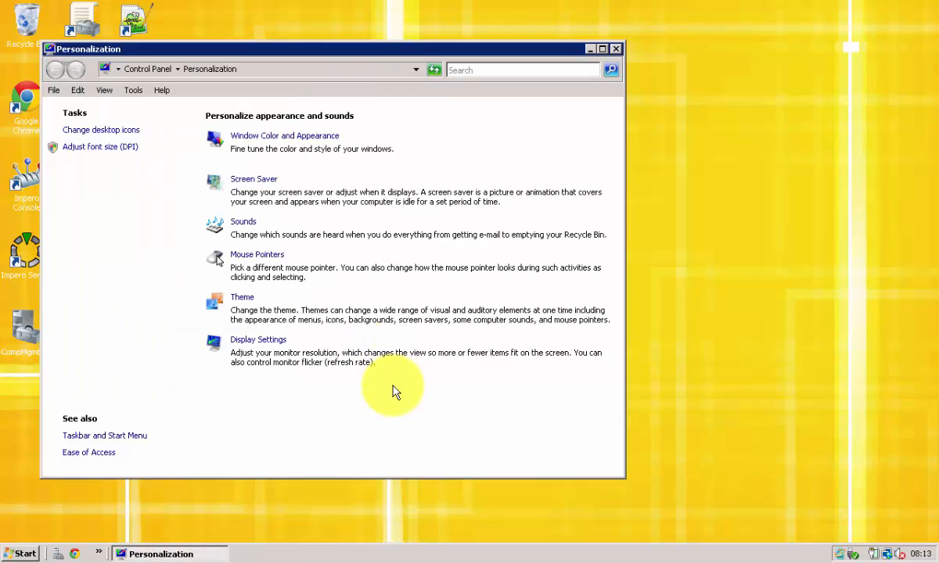
{"action": "mouse_move", "coordinate": [263, 182]}
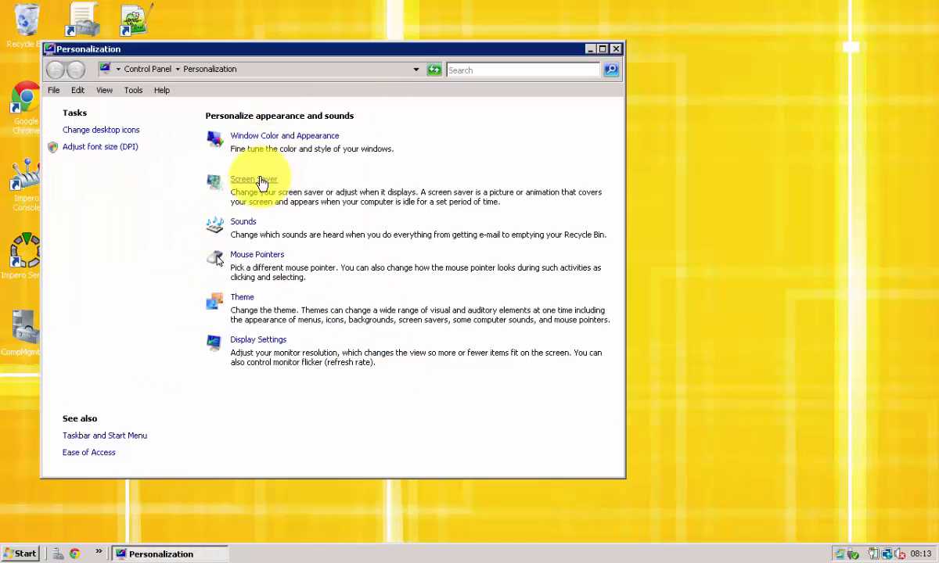
{"action": "left_click", "coordinate": [254, 178]}
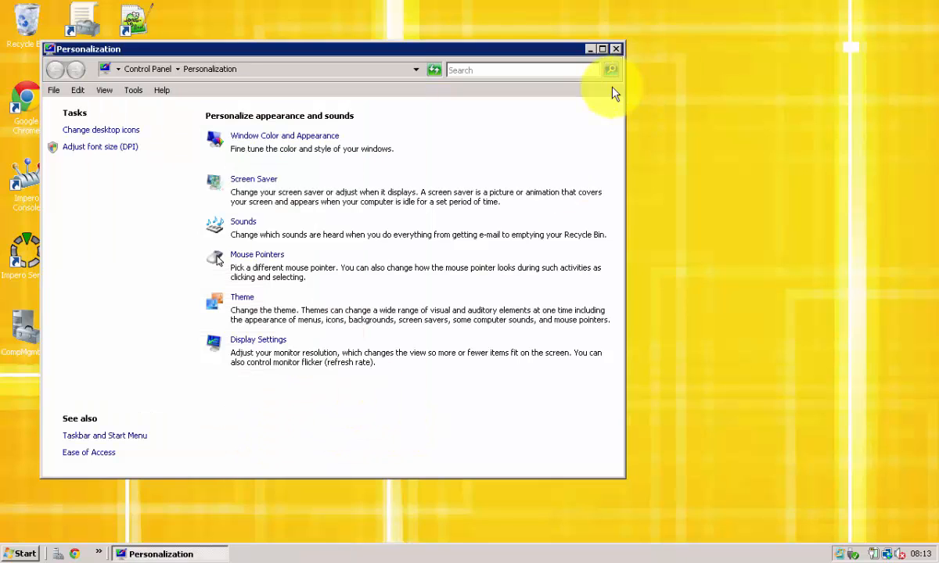
{"action": "left_click", "coordinate": [24, 554]}
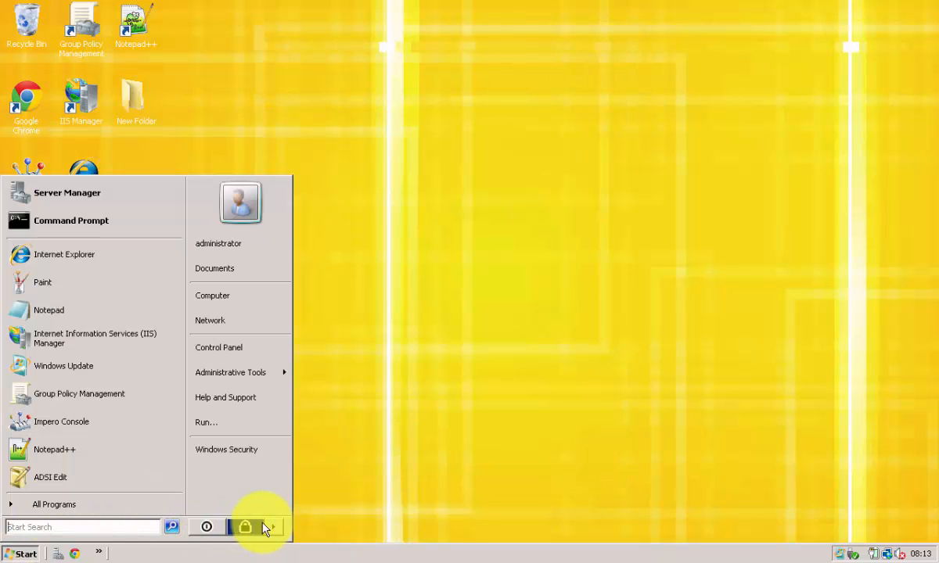
Step: Log off the server session via the Start menu power options, returning to the local desktop
{"action": "left_click", "coordinate": [272, 527]}
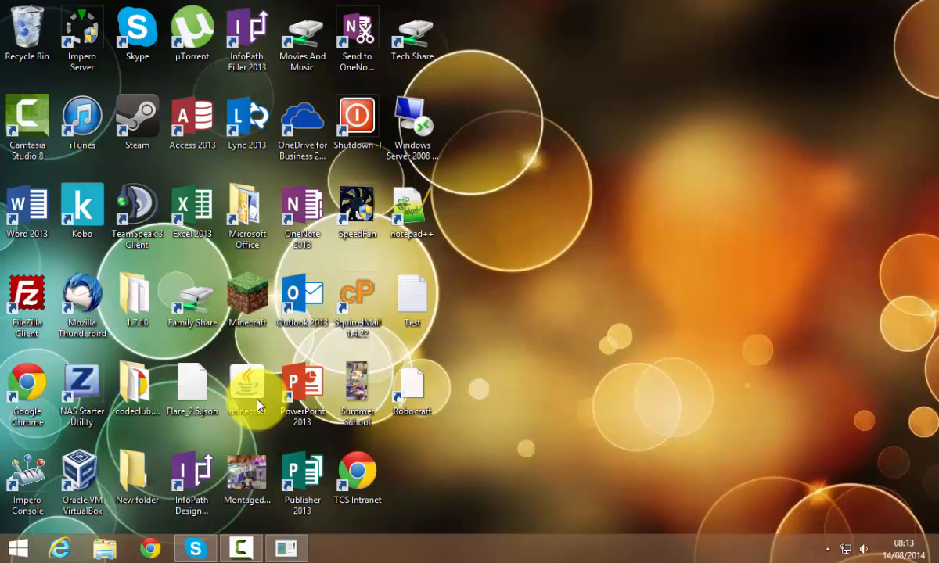
{"action": "mouse_move", "coordinate": [314, 544]}
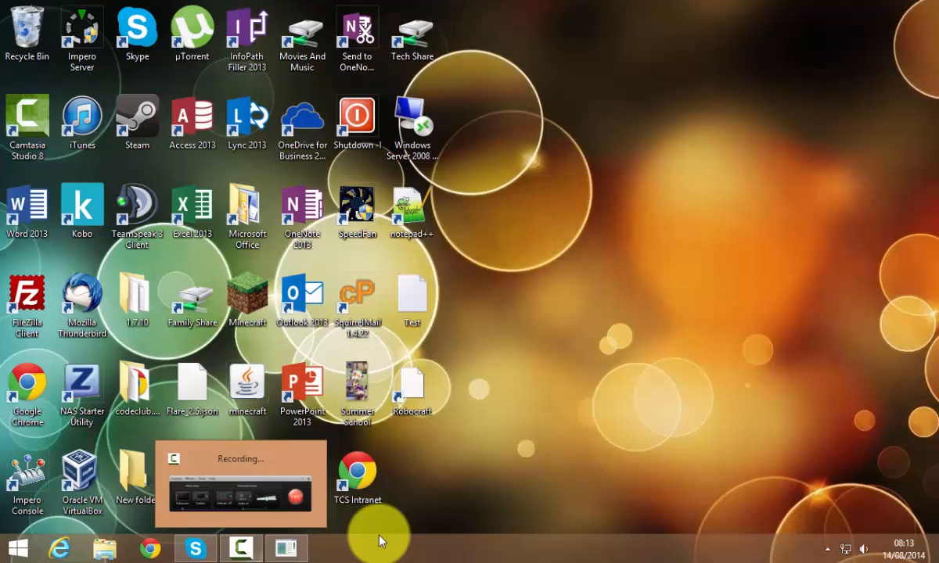
{"action": "left_click", "coordinate": [241, 548]}
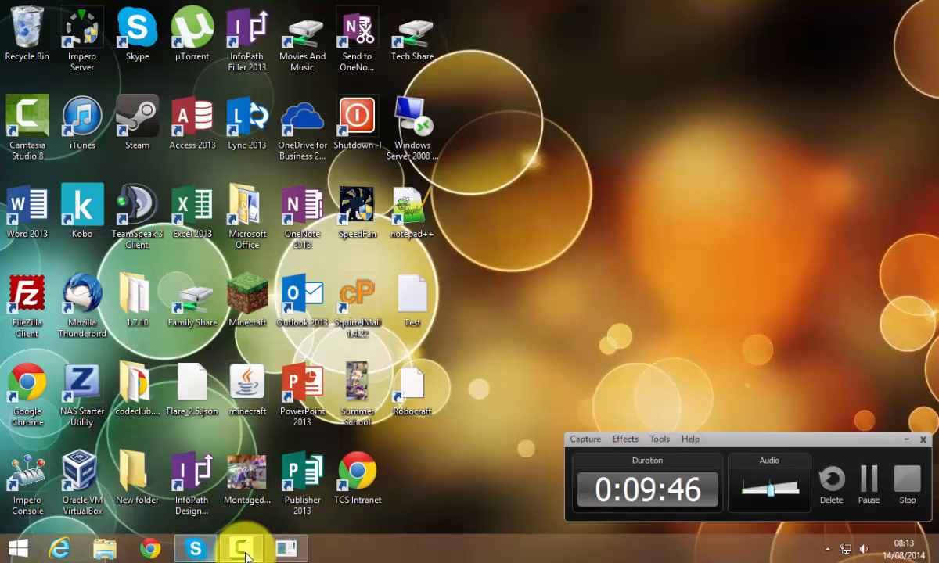